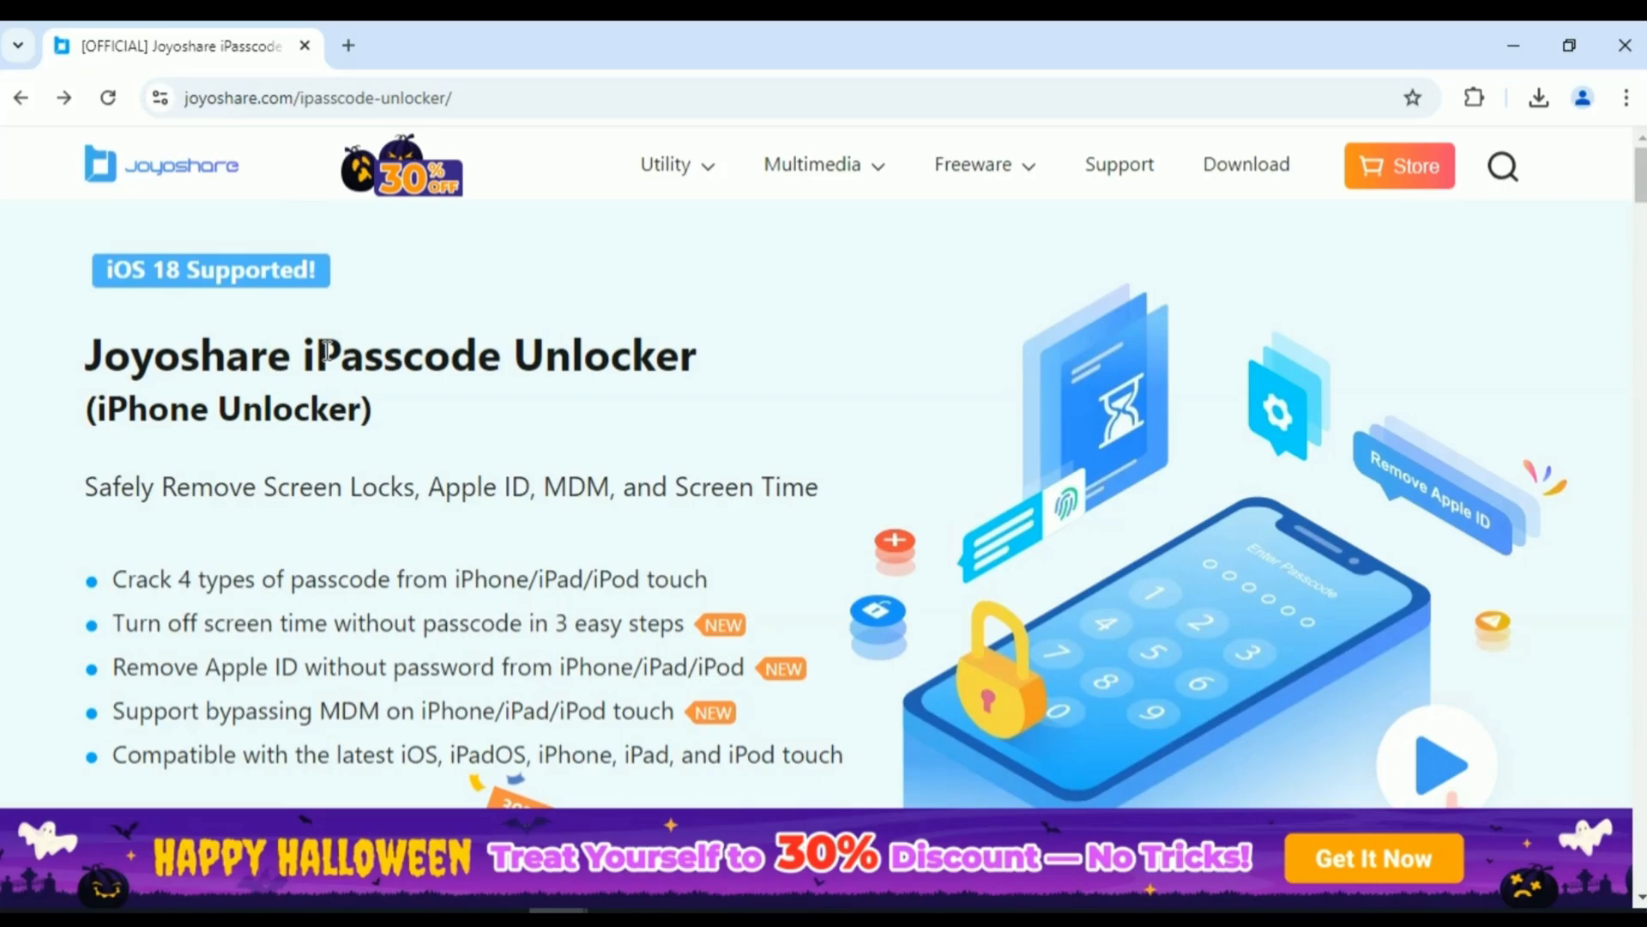
- Scroll down through the iPasscode Unlocker product page
{"action": "scroll", "scroll_direction": "down", "scroll_amount": 3}
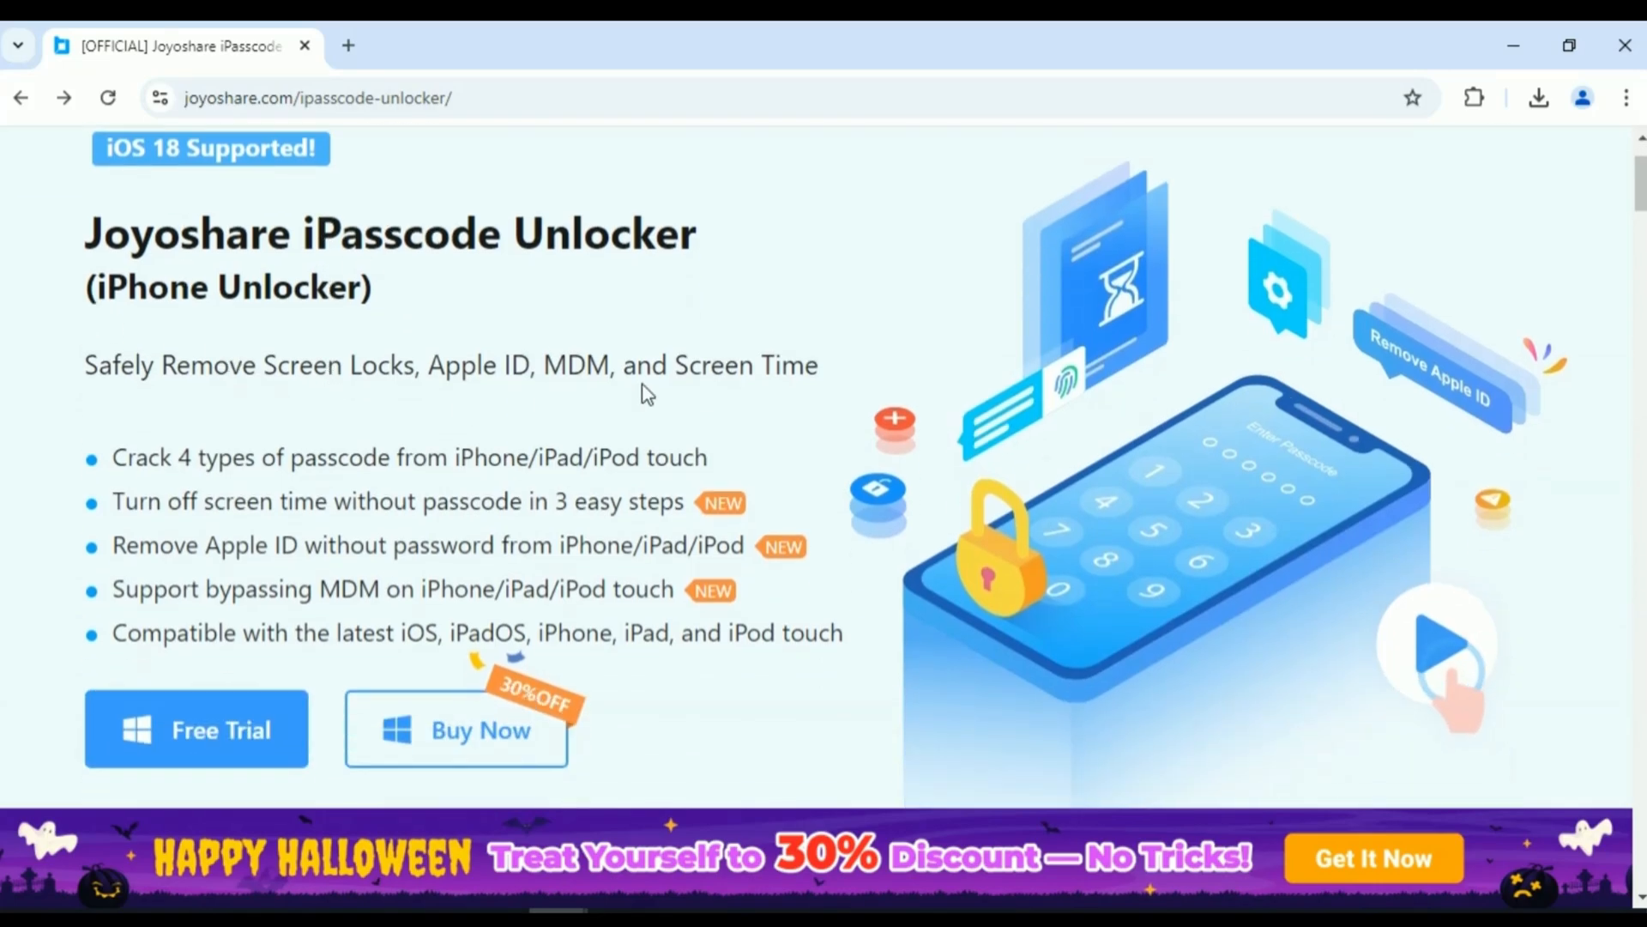
{"action": "scroll", "scroll_direction": "down", "scroll_amount": 3}
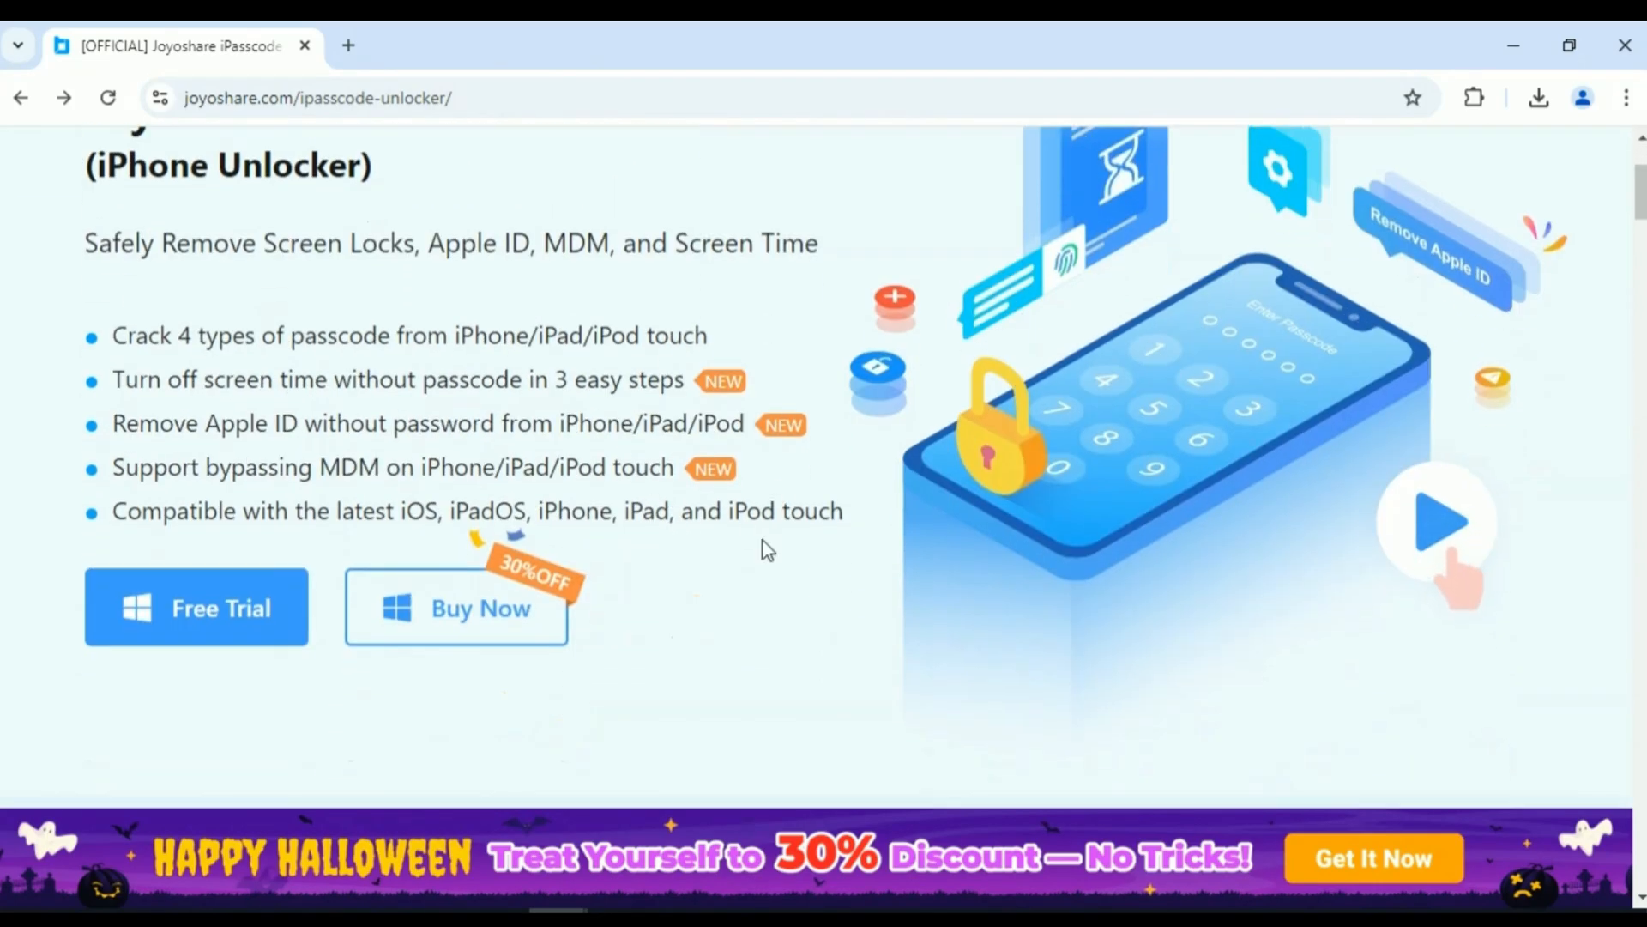
{"action": "scroll", "scroll_direction": "down", "scroll_amount": 3}
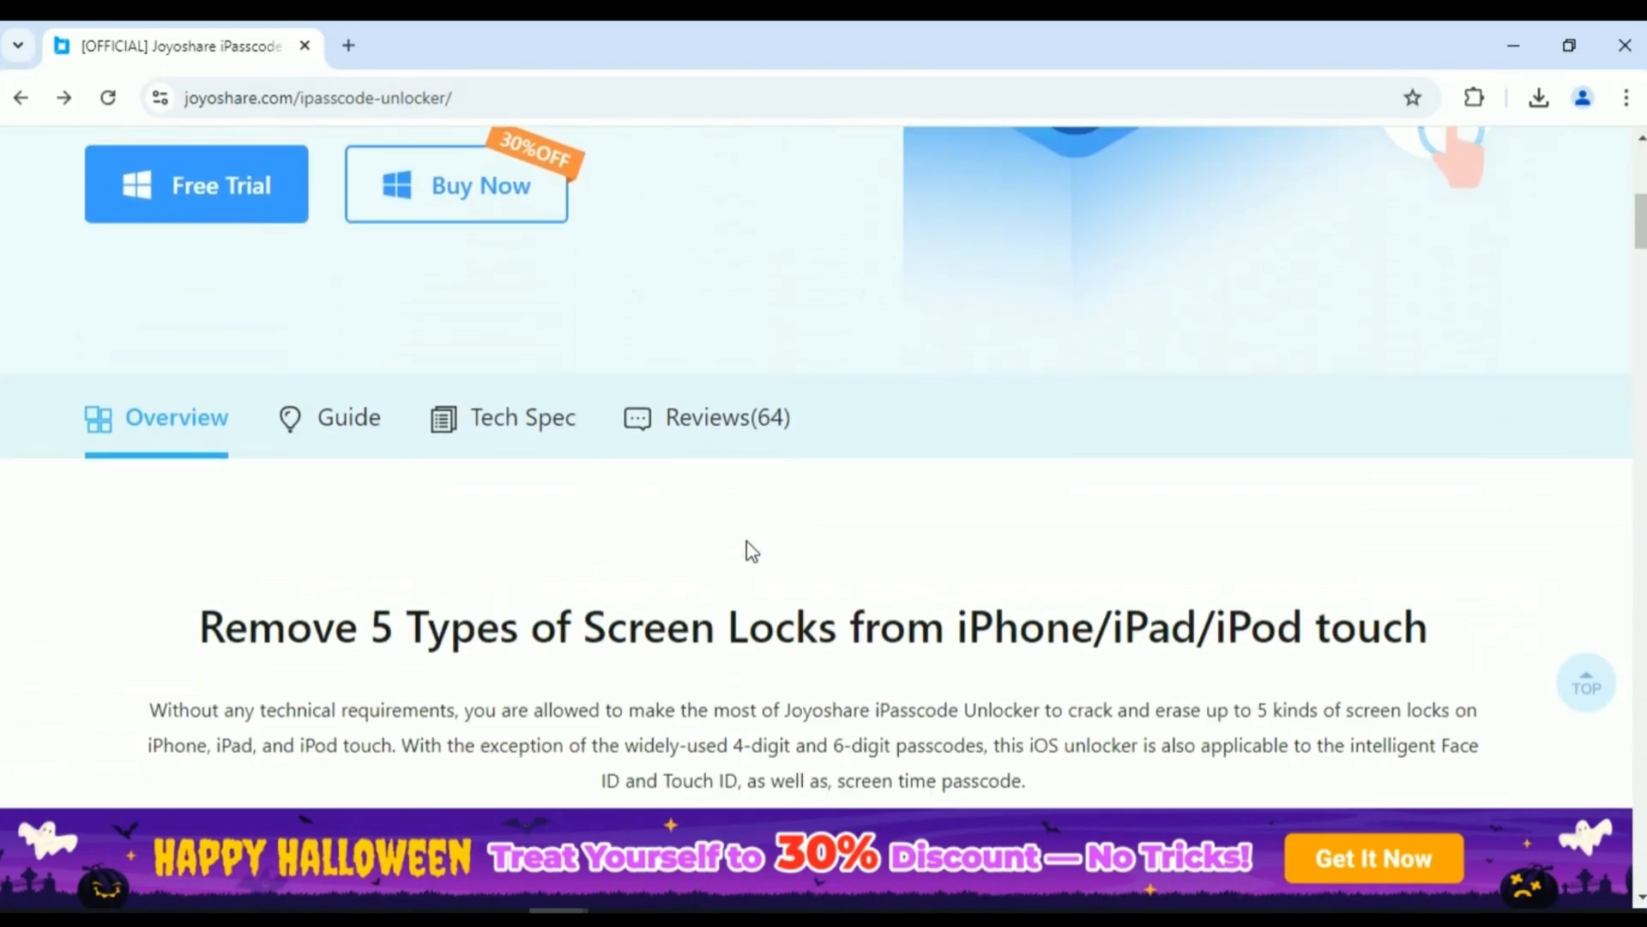
{"action": "scroll", "scroll_direction": "down", "scroll_amount": 3}
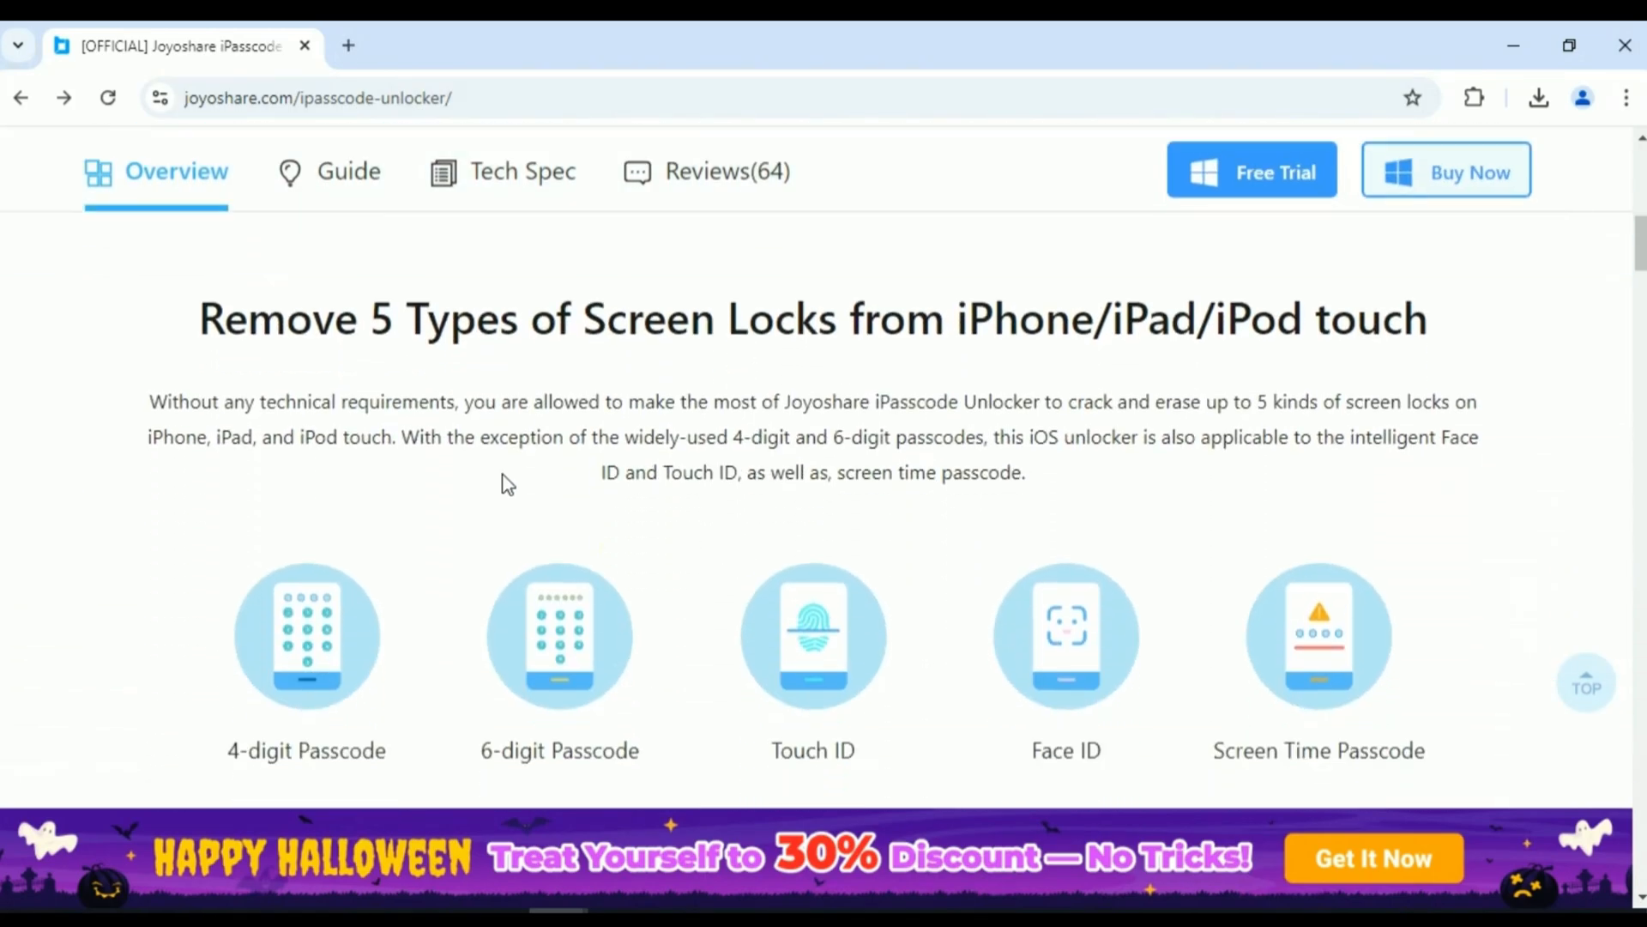
{"action": "mouse_move", "coordinate": [1067, 670]}
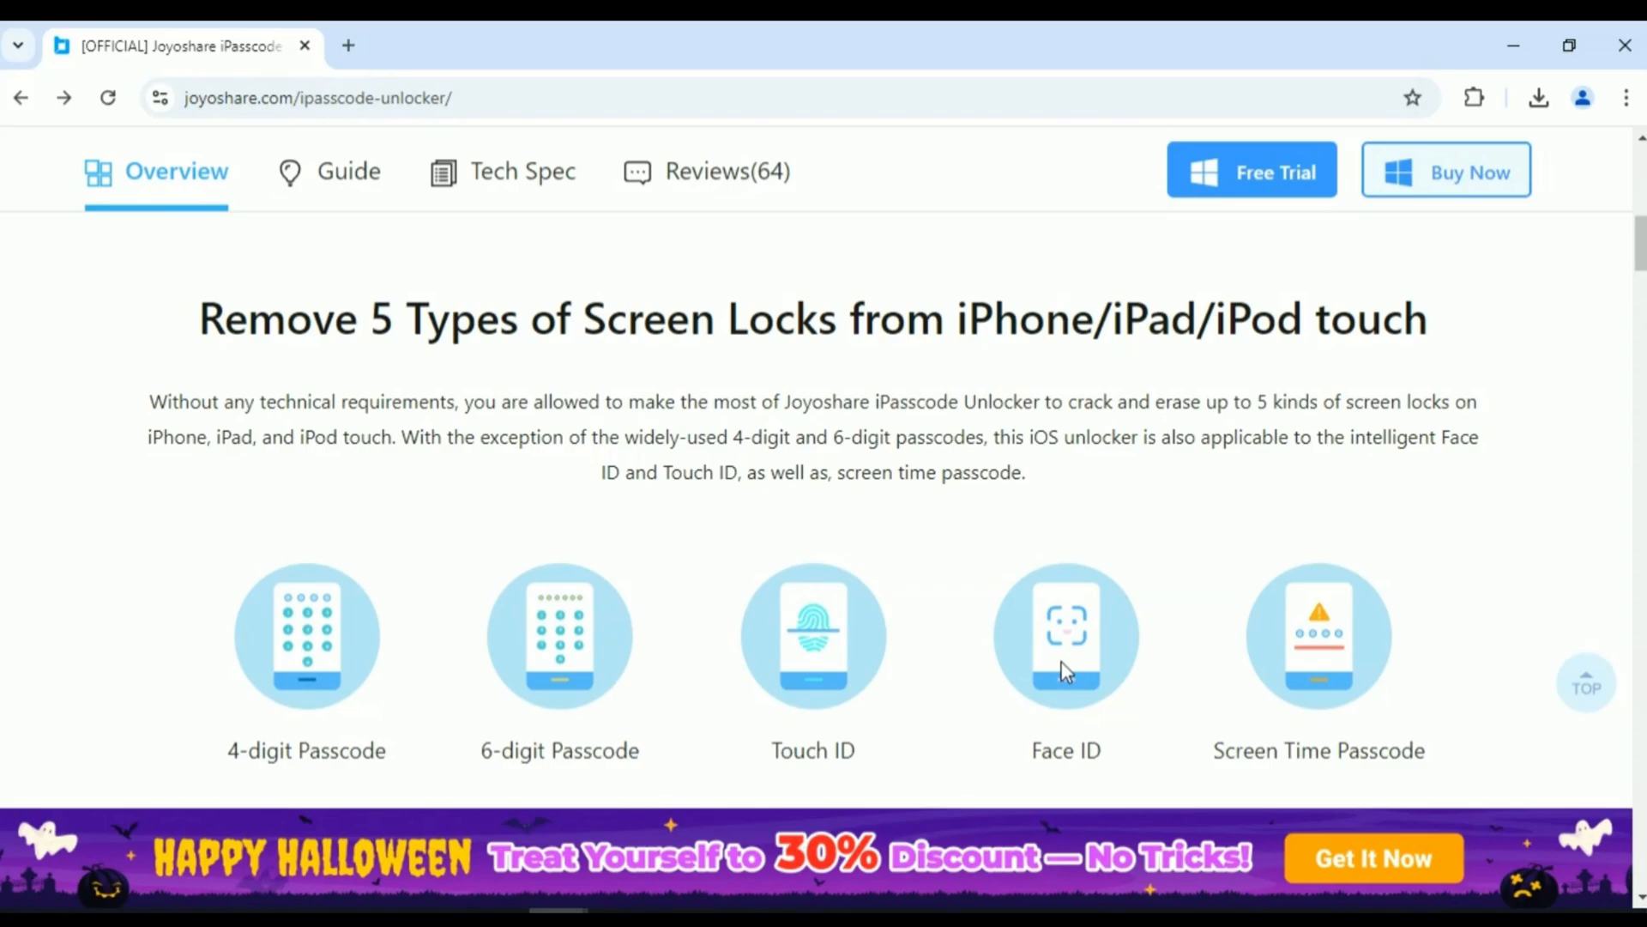
{"action": "mouse_move", "coordinate": [1240, 616]}
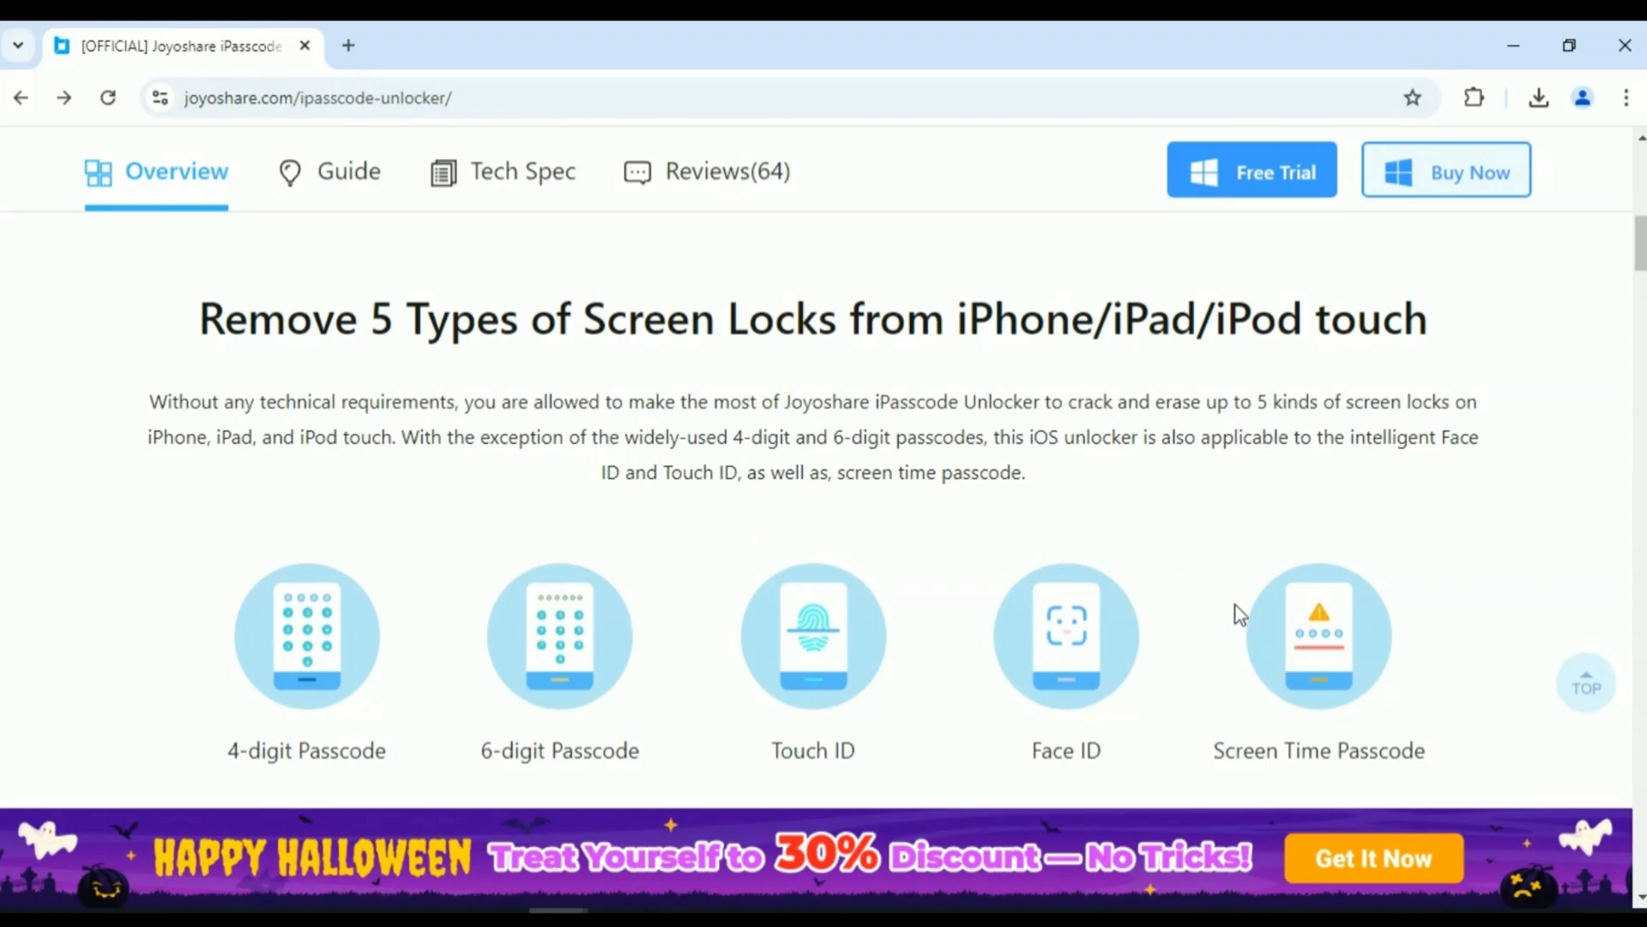
{"action": "scroll", "scroll_direction": "down", "scroll_amount": 3}
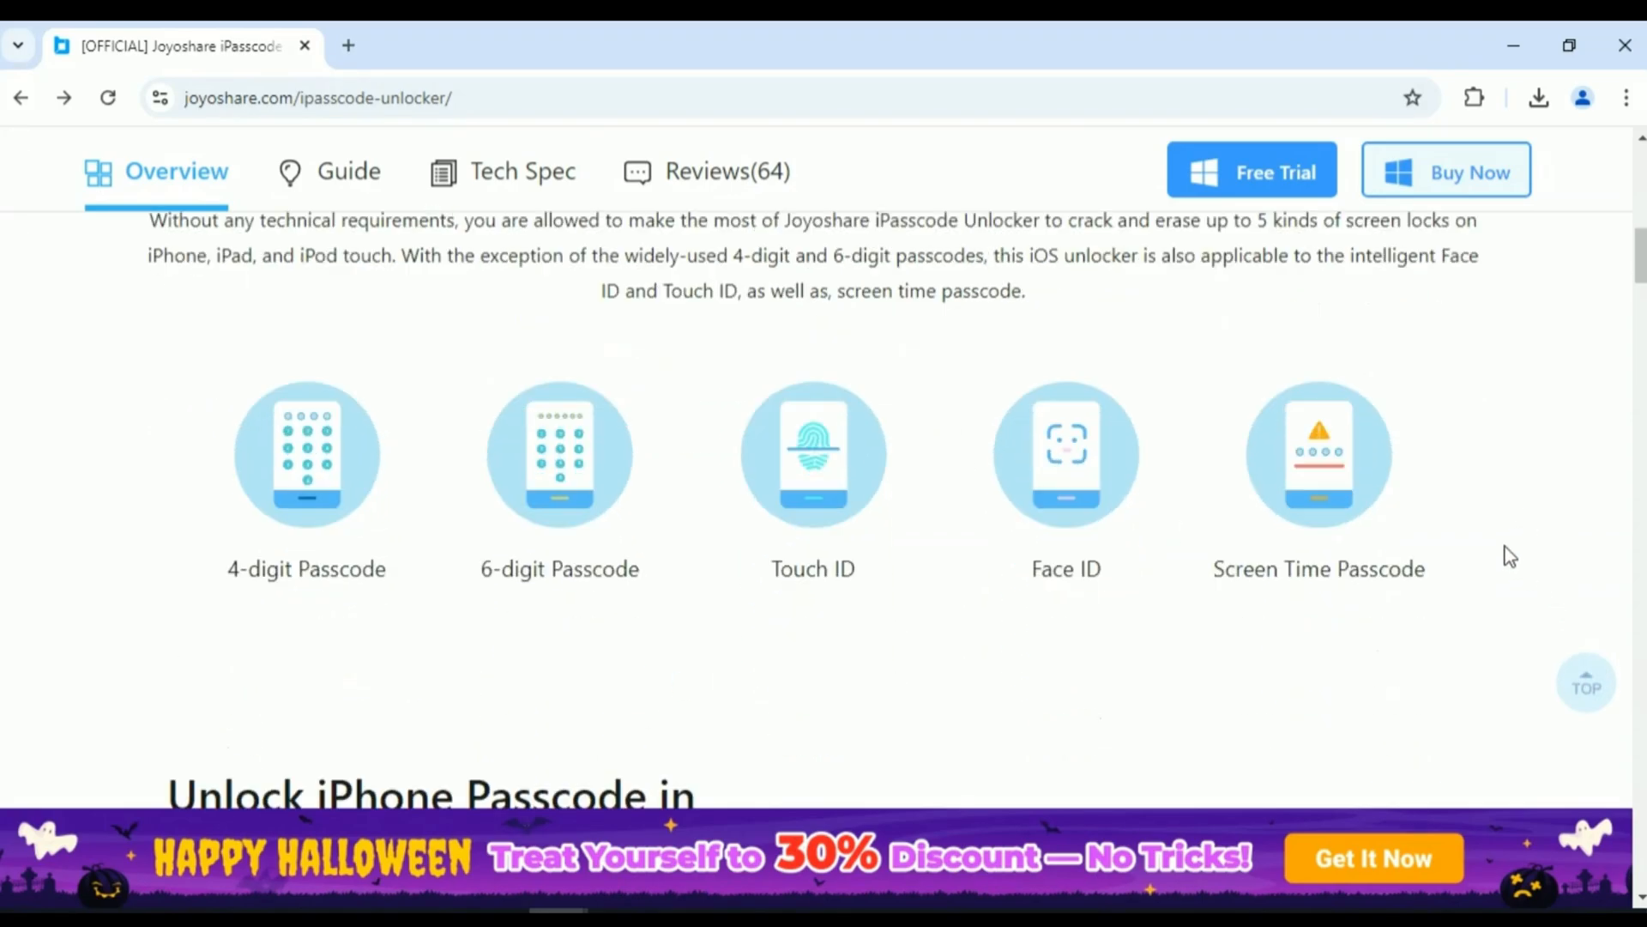
{"action": "scroll", "scroll_direction": "down", "scroll_amount": 3}
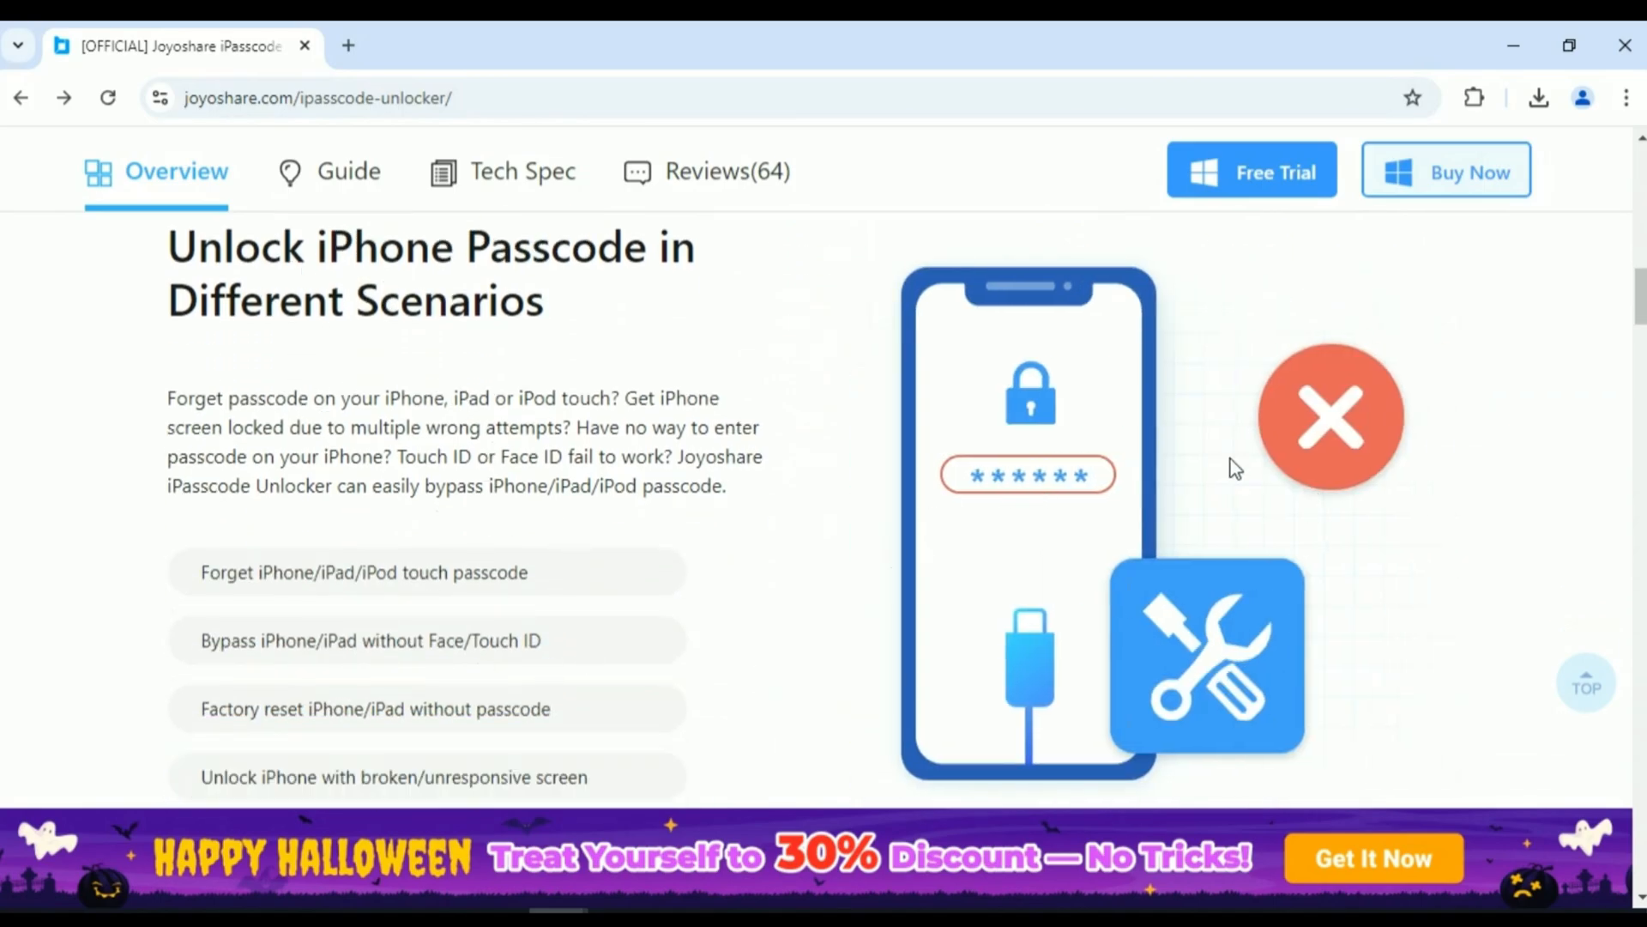
{"action": "mouse_move", "coordinate": [237, 638]}
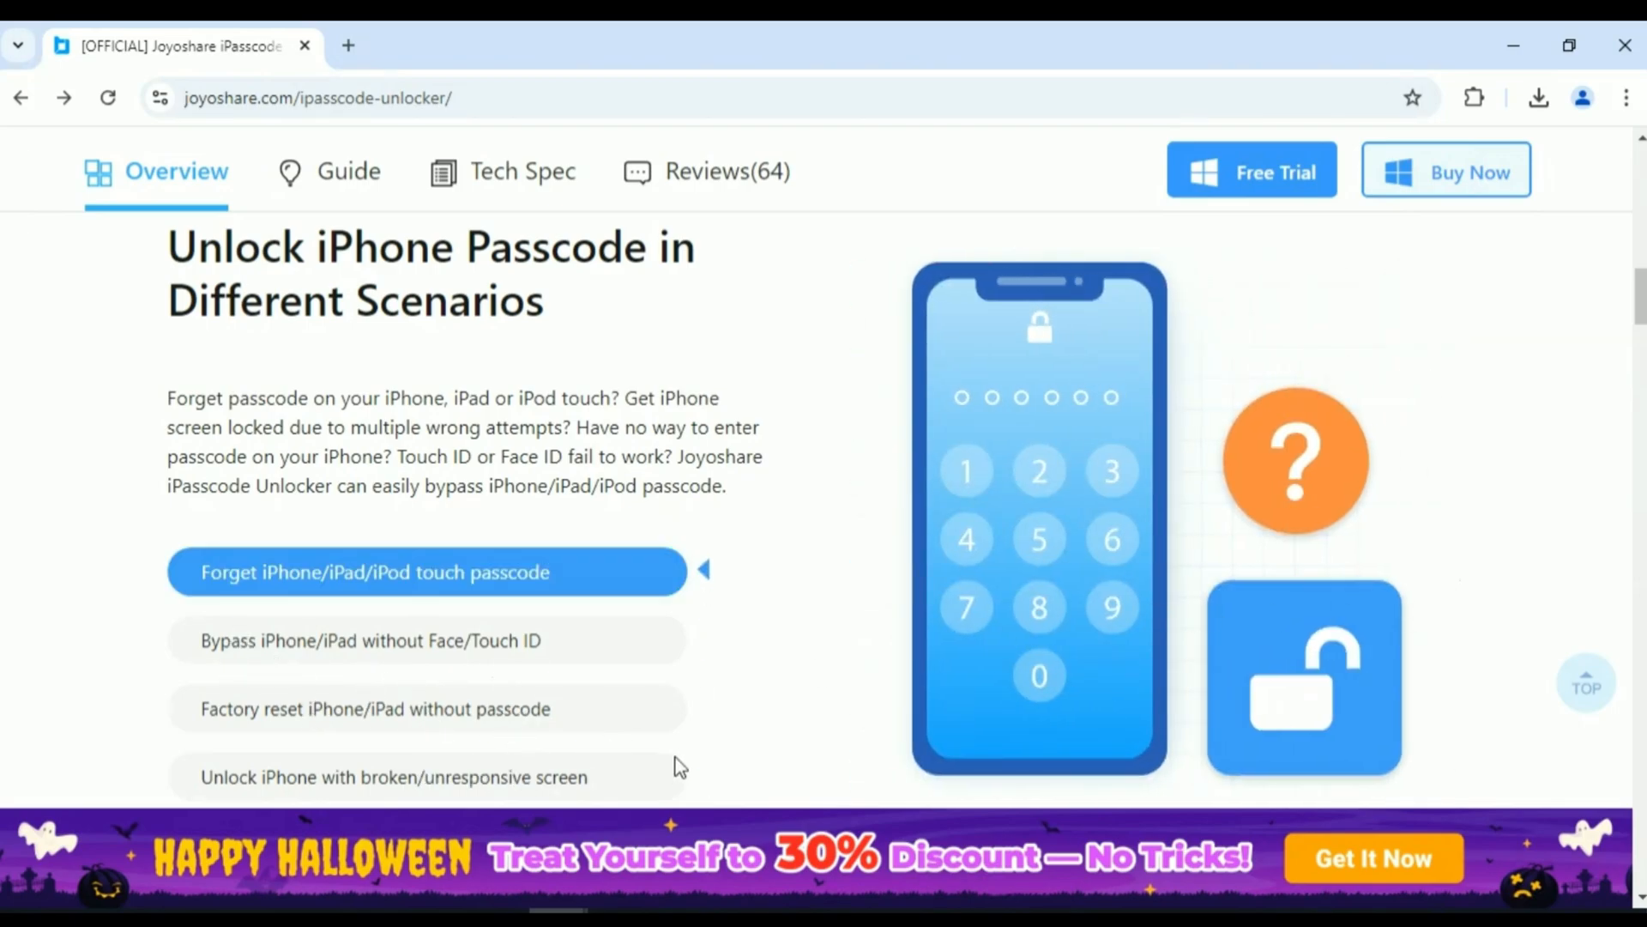
- View the Face/Touch ID bypass scenario and read further down the page
{"action": "left_click", "coordinate": [378, 640]}
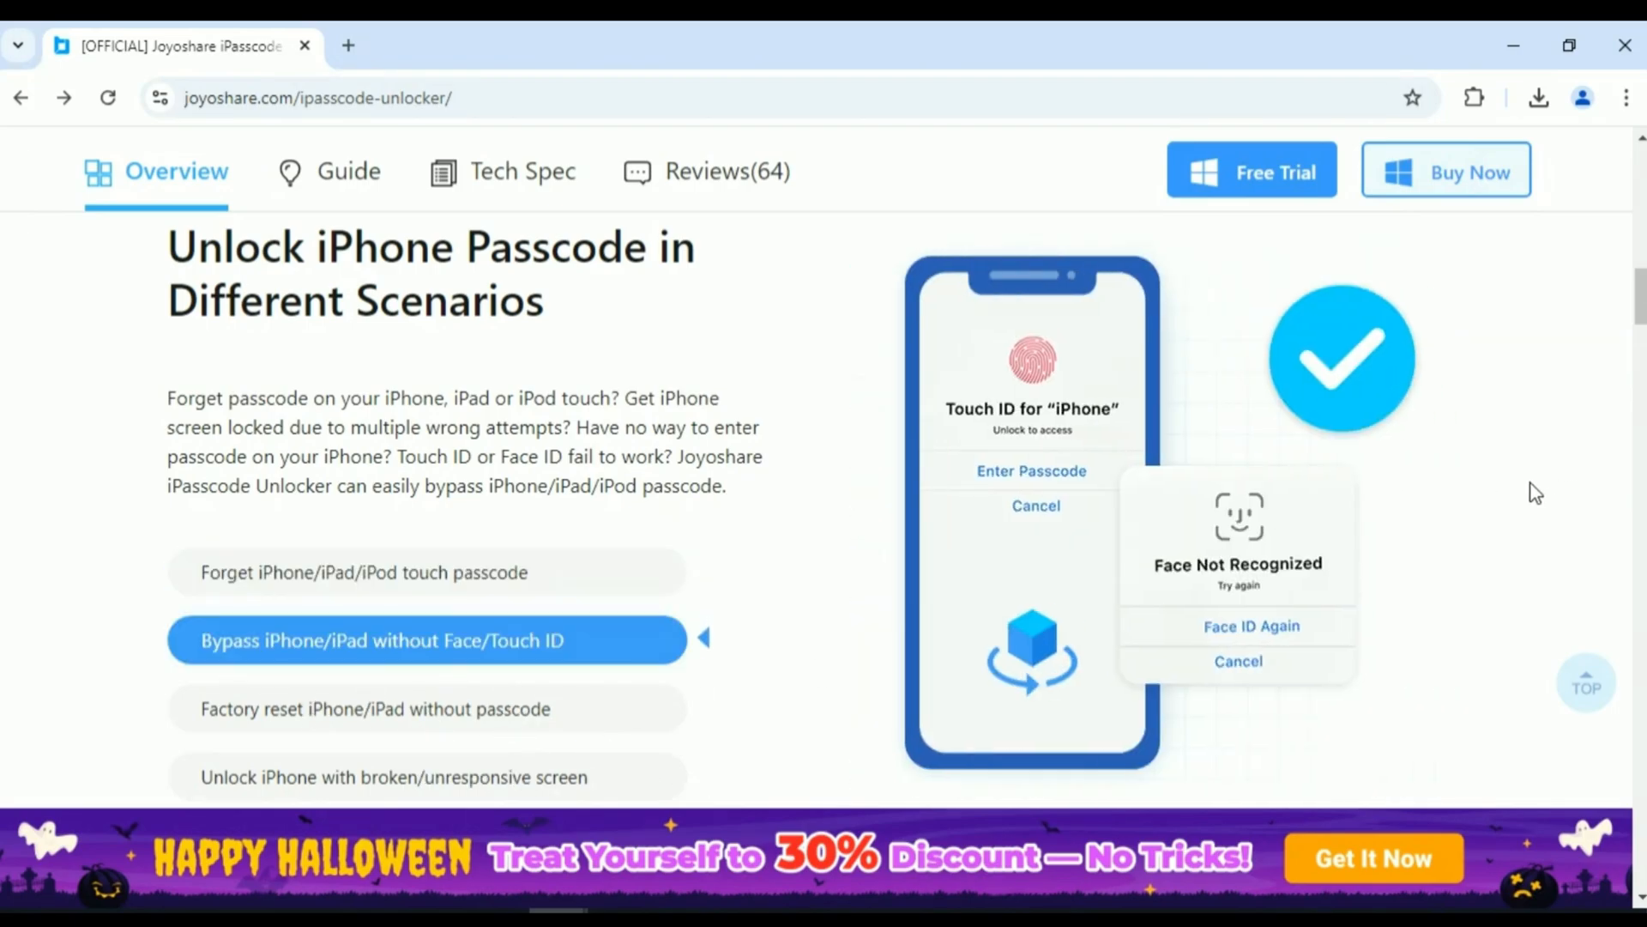
{"action": "scroll", "scroll_direction": "down", "scroll_amount": 3}
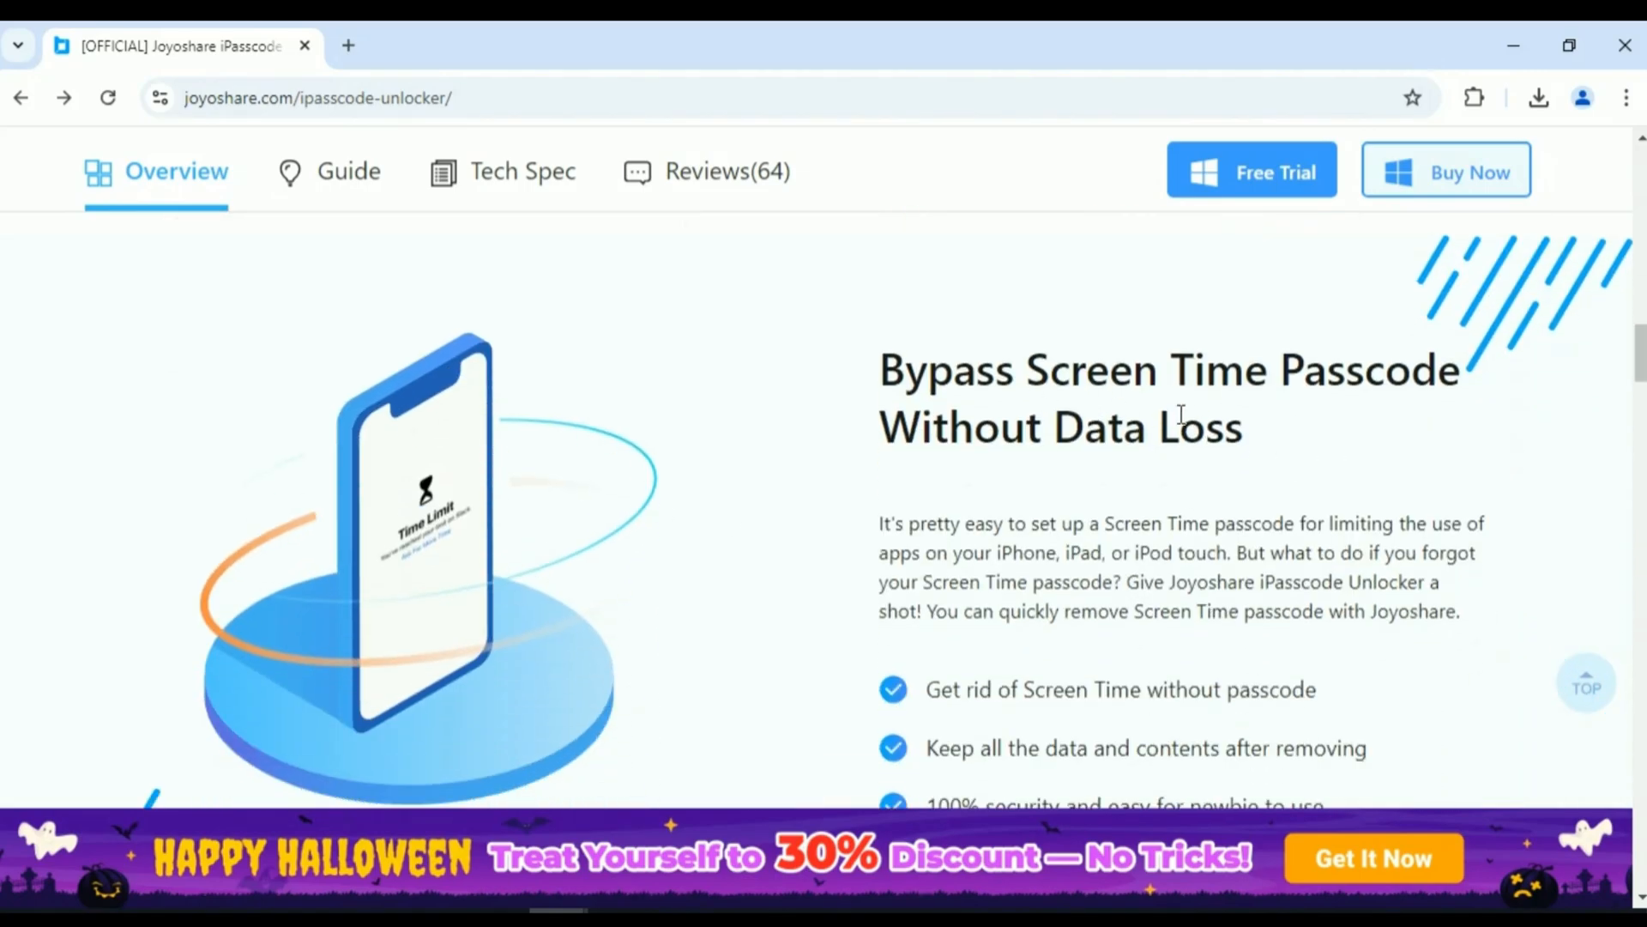
{"action": "scroll", "scroll_direction": "down", "scroll_amount": 3}
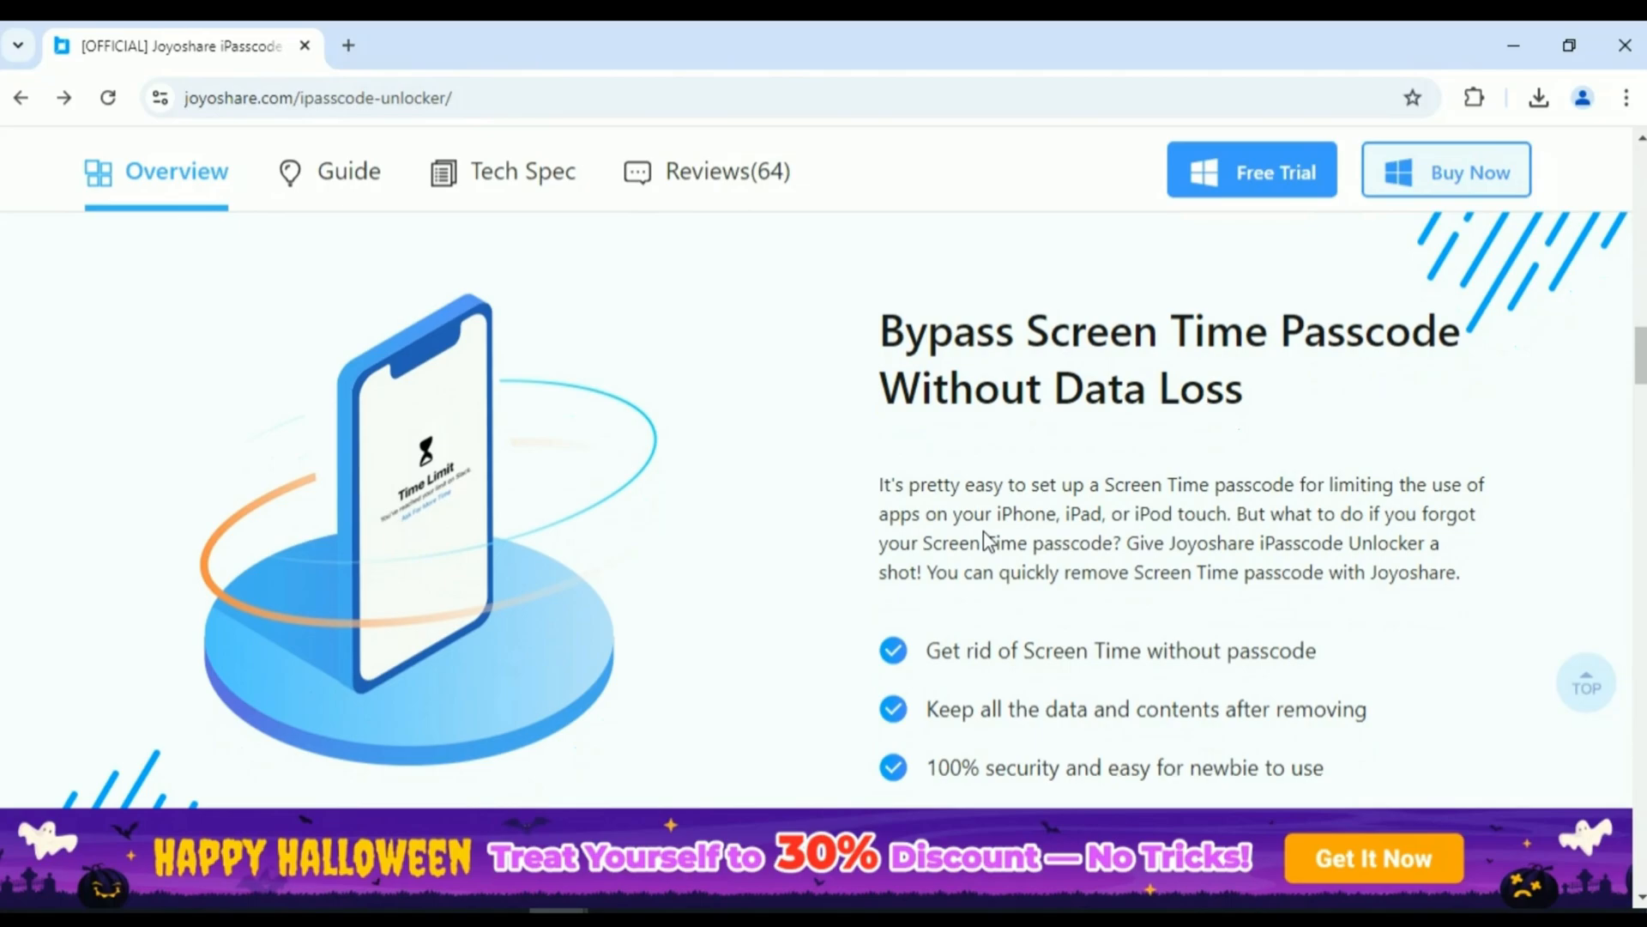
{"action": "scroll", "scroll_direction": "down", "scroll_amount": 3}
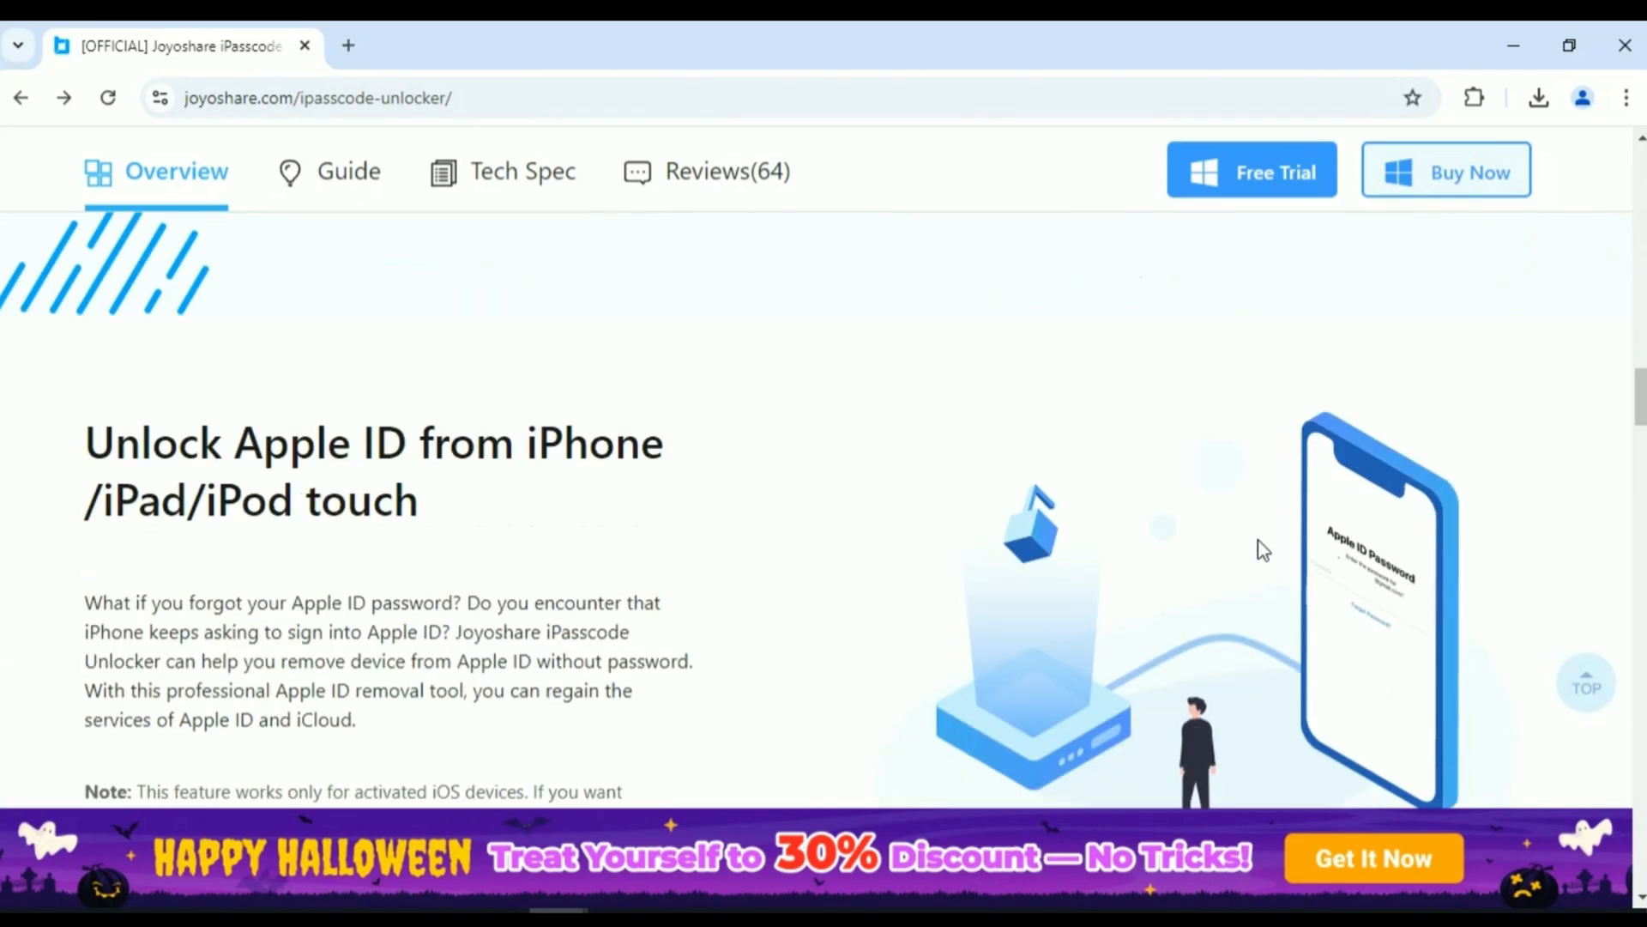
{"action": "scroll", "scroll_direction": "down", "scroll_amount": 3}
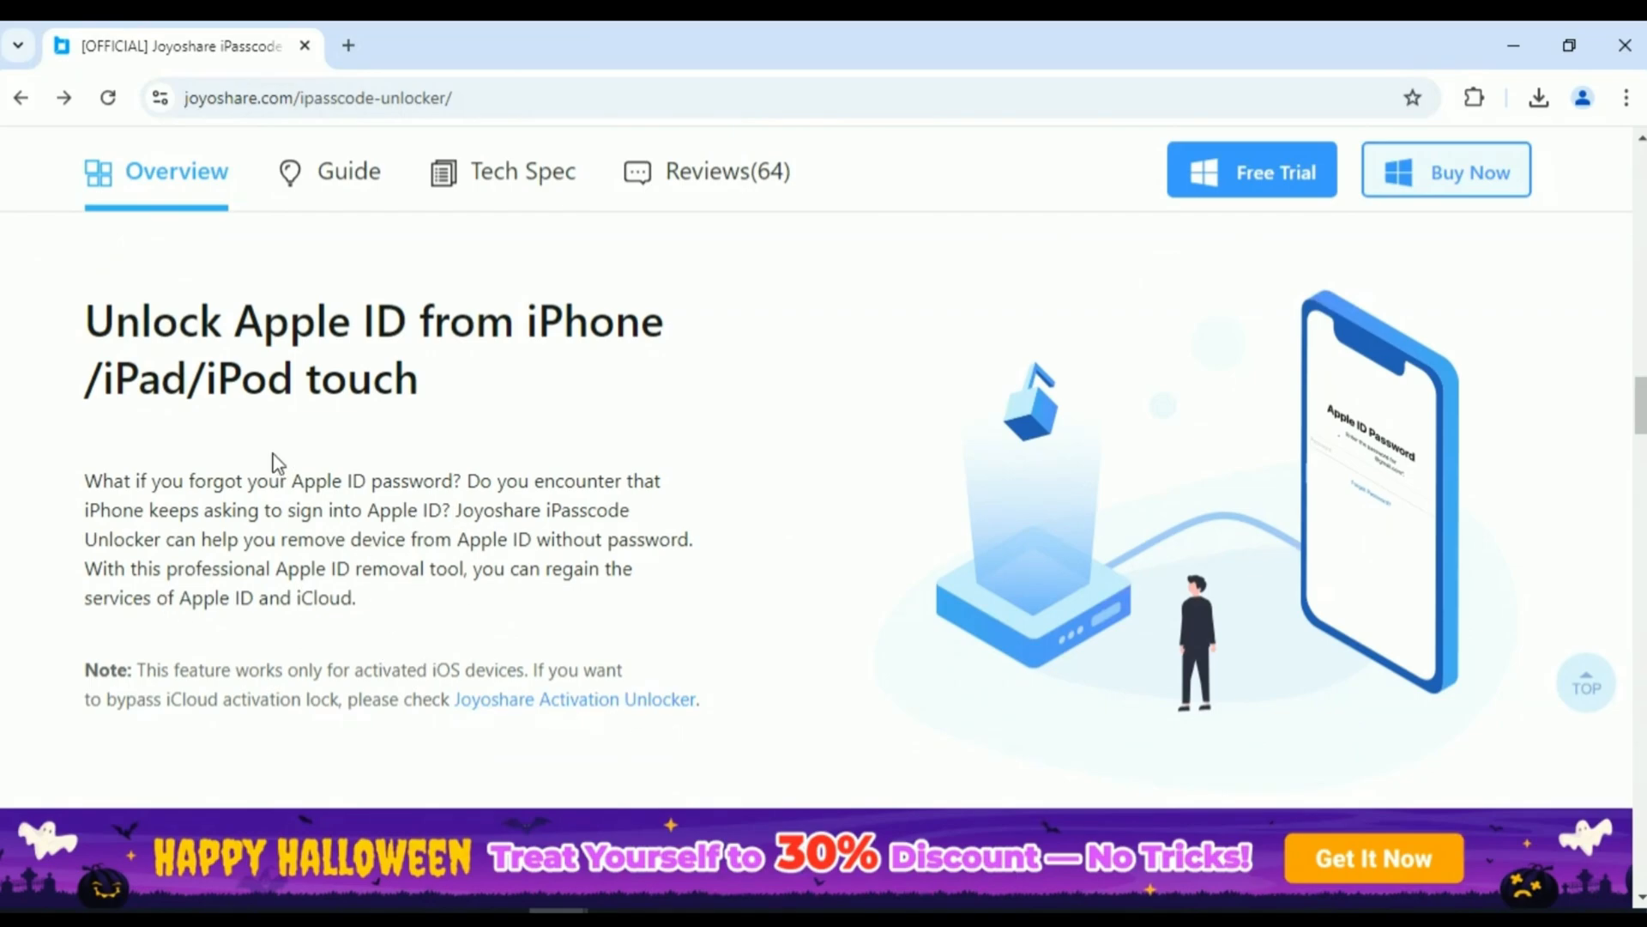
{"action": "scroll", "scroll_direction": "down", "scroll_amount": 3}
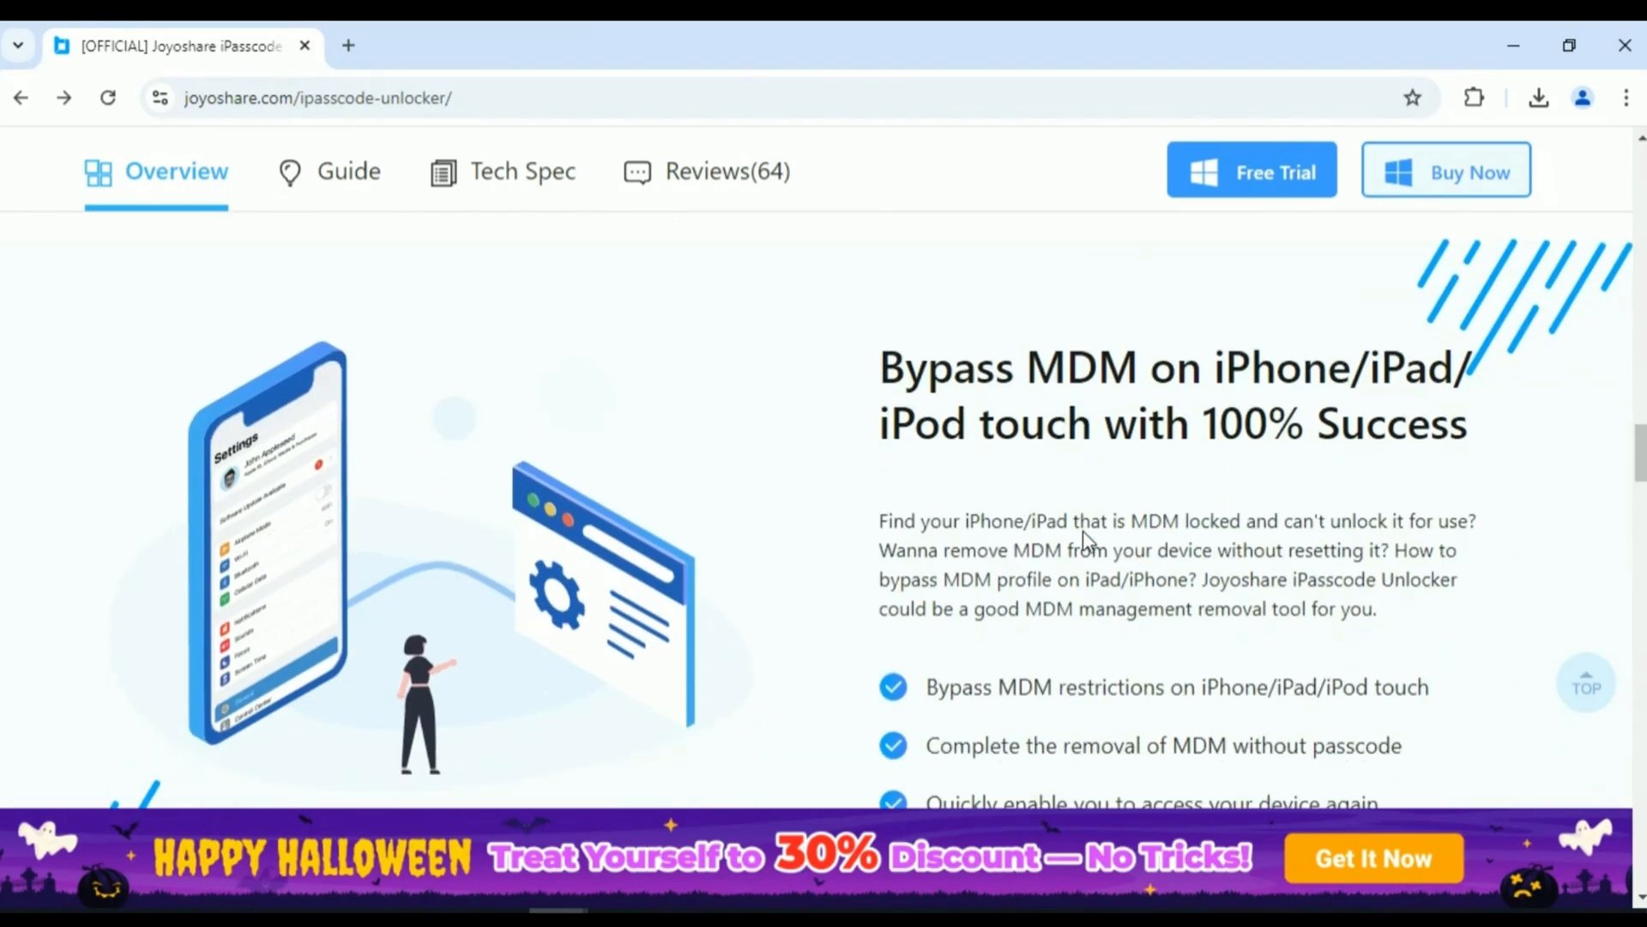
{"action": "scroll", "scroll_direction": "down", "scroll_amount": 3}
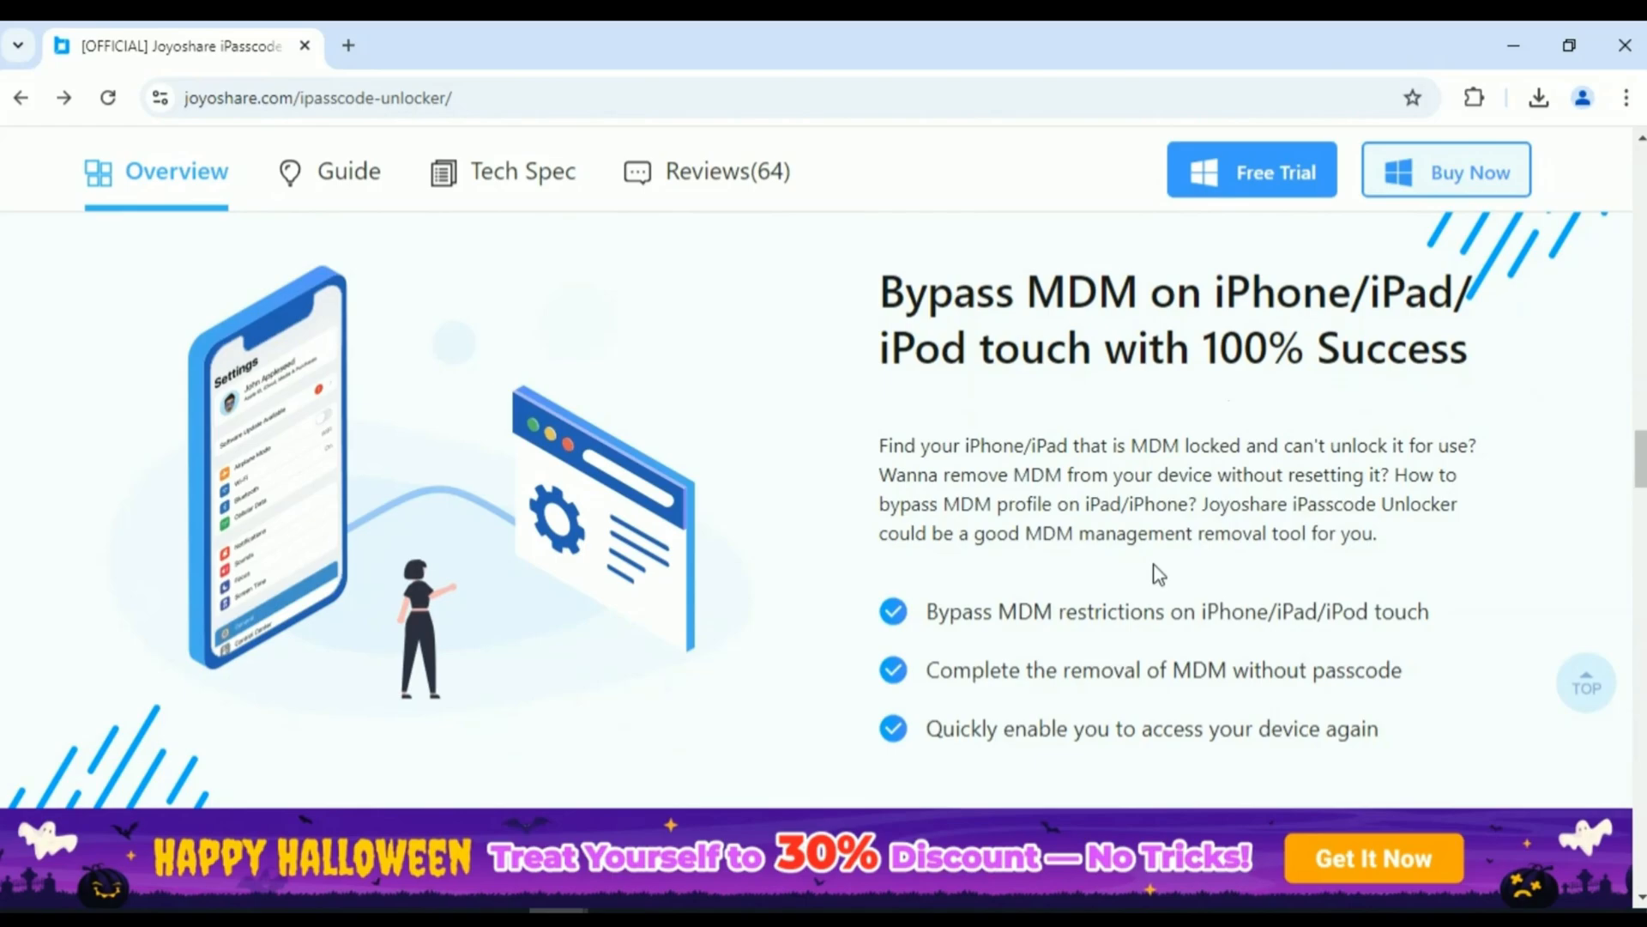
{"action": "mouse_move", "coordinate": [1353, 636]}
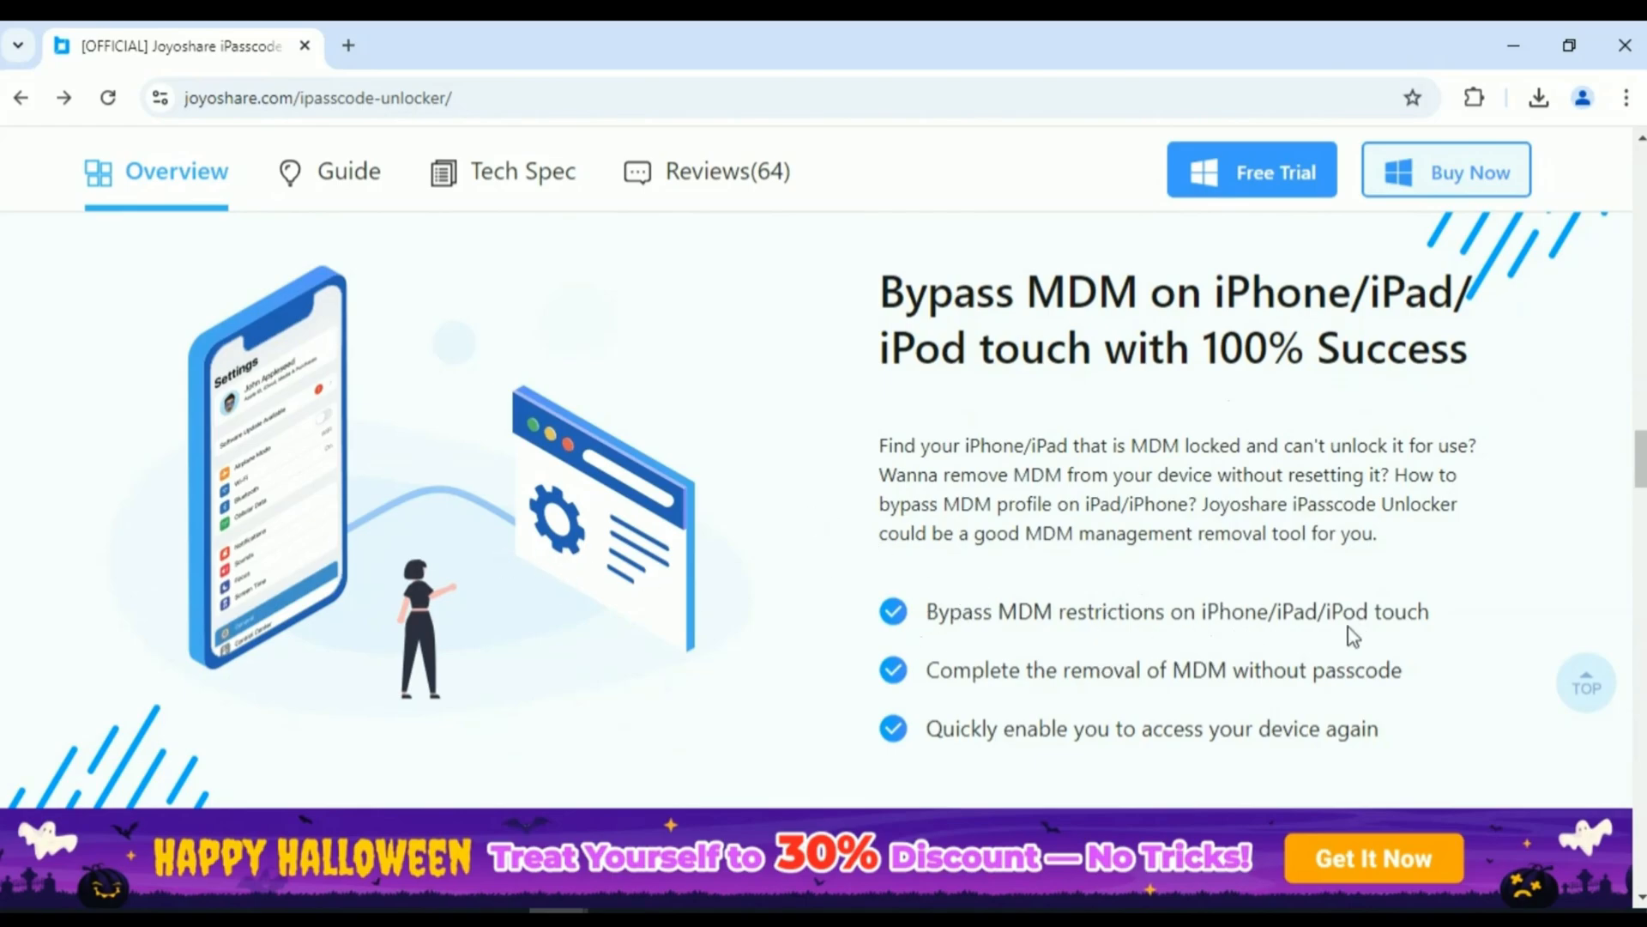
{"action": "scroll", "scroll_direction": "down", "scroll_amount": 3}
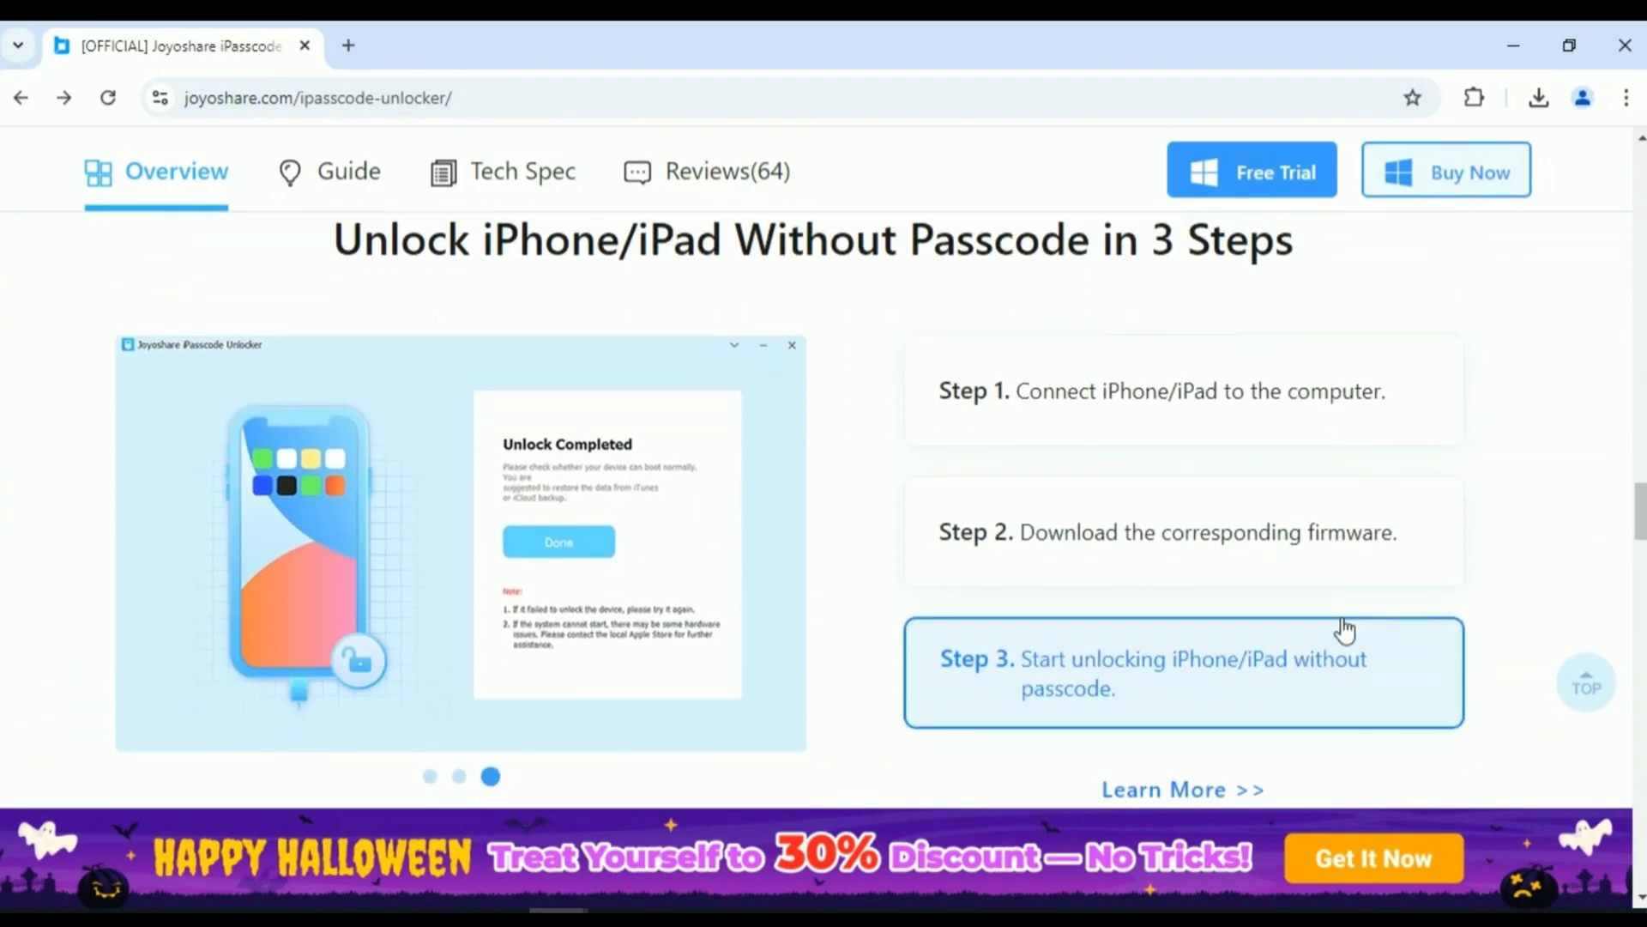
{"action": "scroll", "scroll_direction": "down", "scroll_amount": 3}
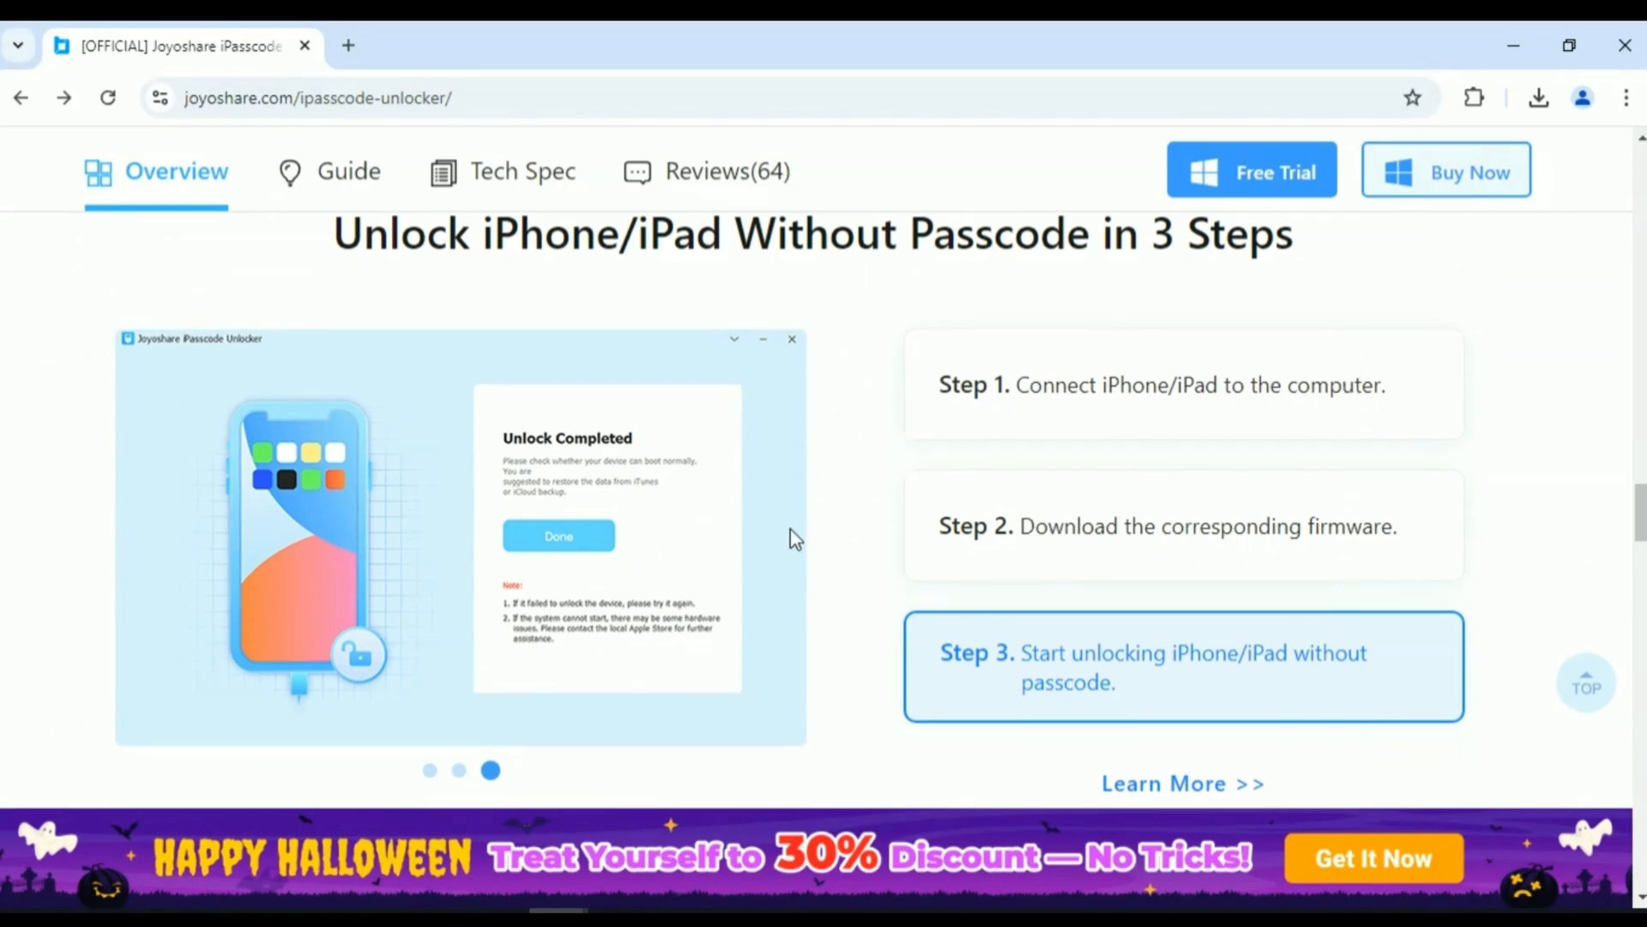
{"action": "scroll", "scroll_direction": "down", "scroll_amount": 3}
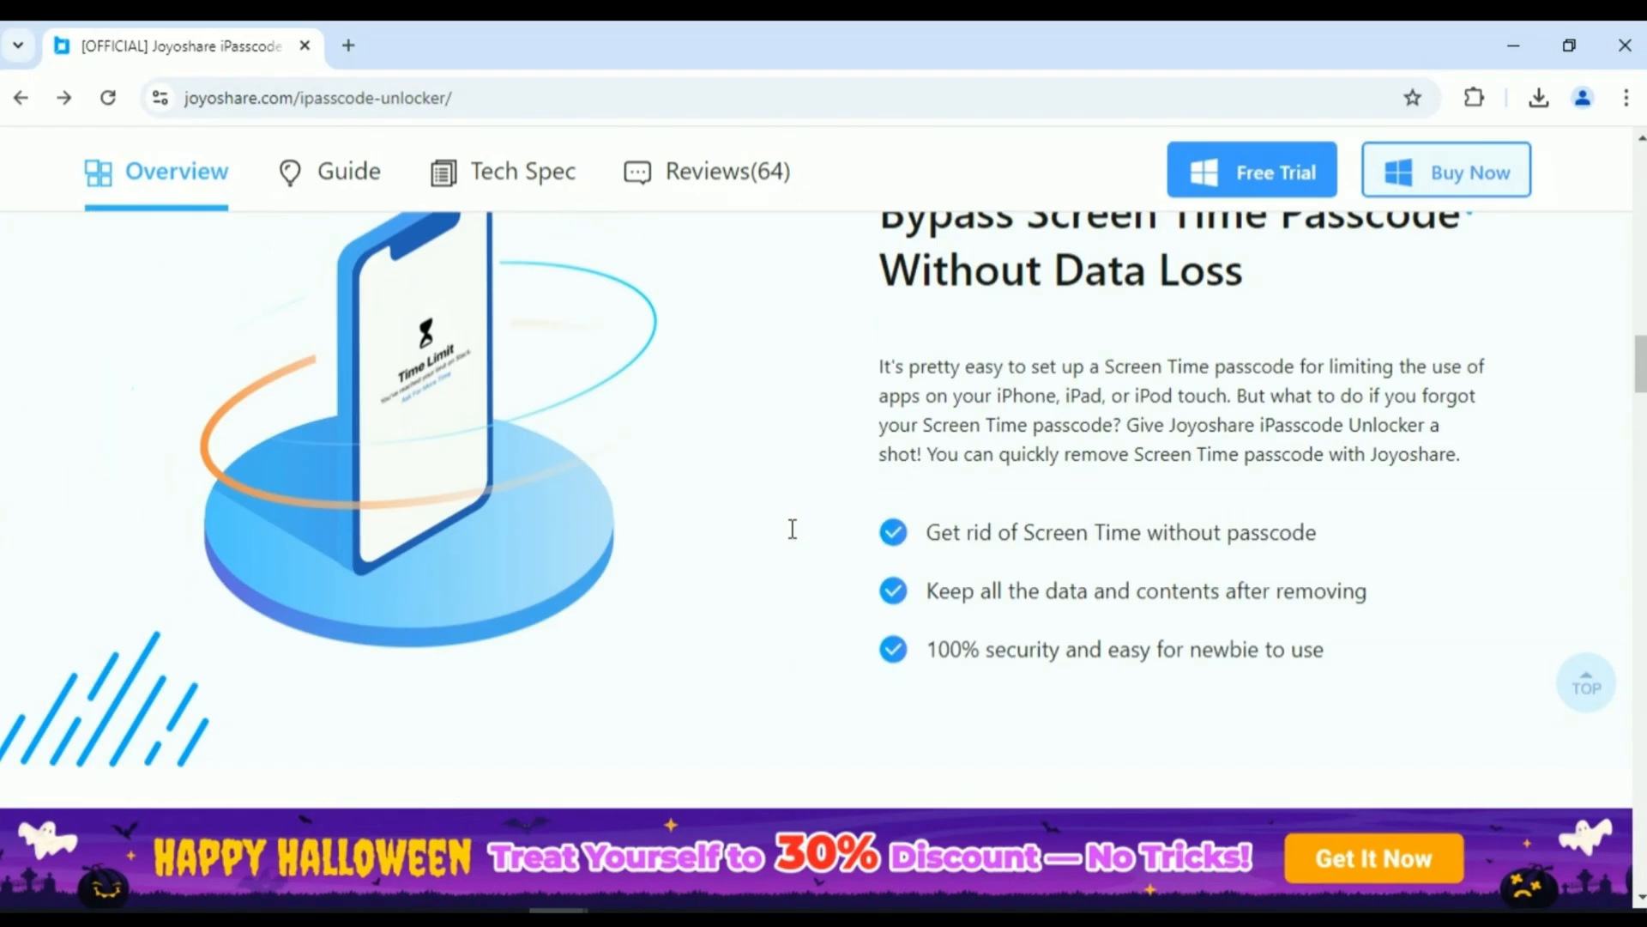
{"action": "scroll", "scroll_direction": "up", "scroll_amount": 3}
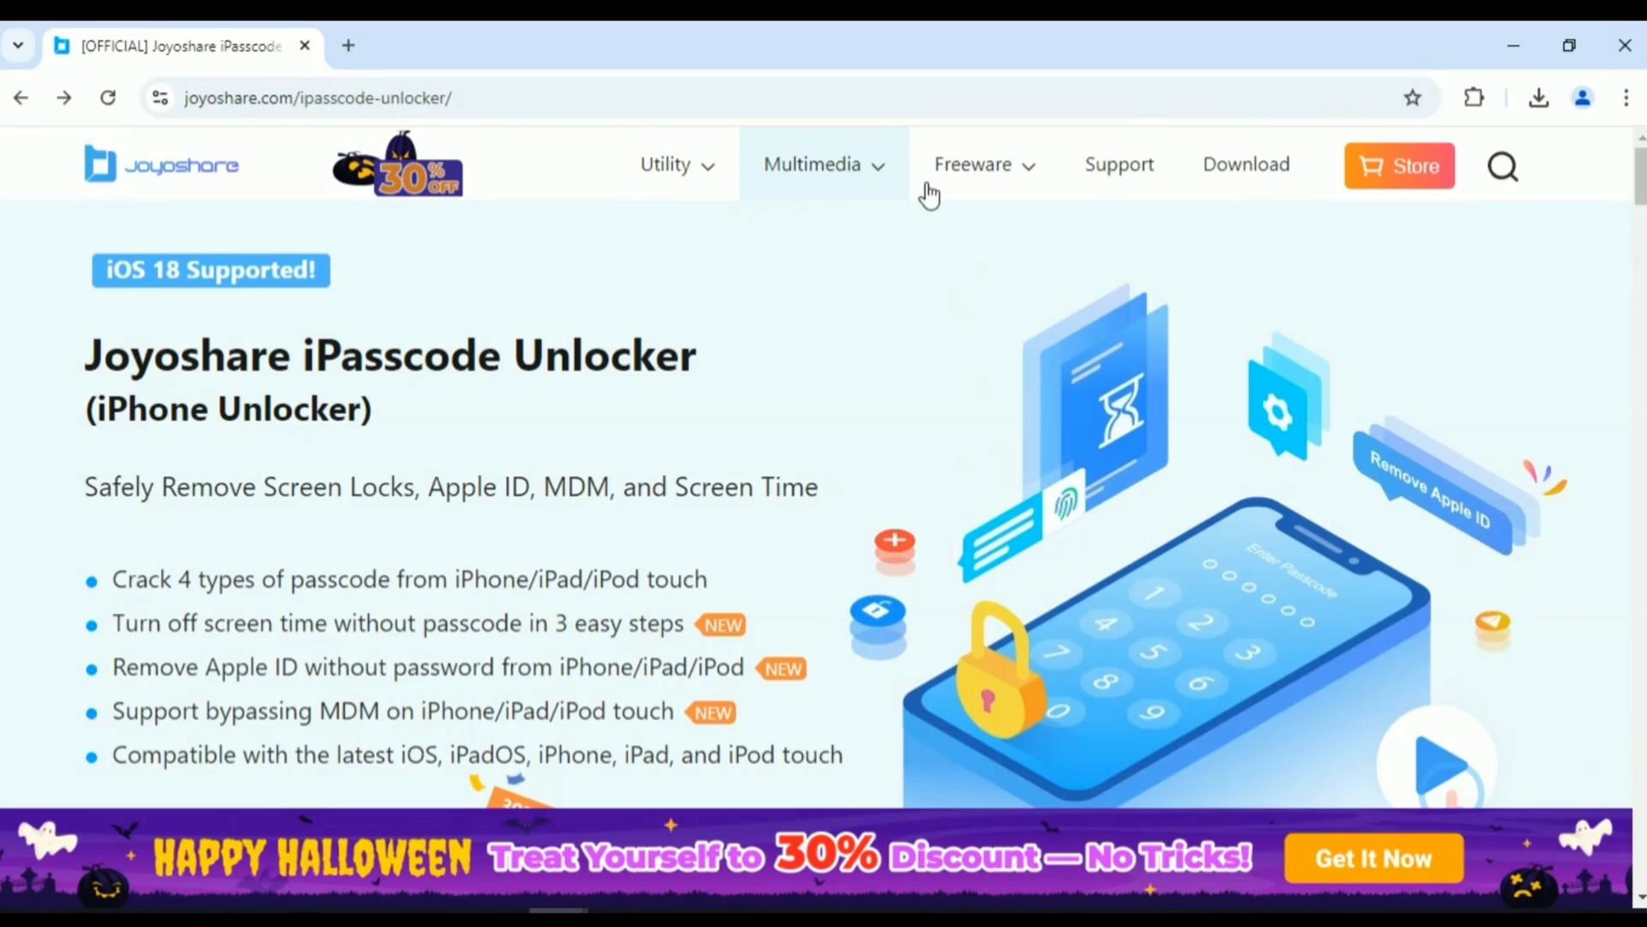
- Download the Windows iPasscode Unlocker trial from the downloads page, allowing multiple-file downloads
{"action": "left_click", "coordinate": [1245, 164]}
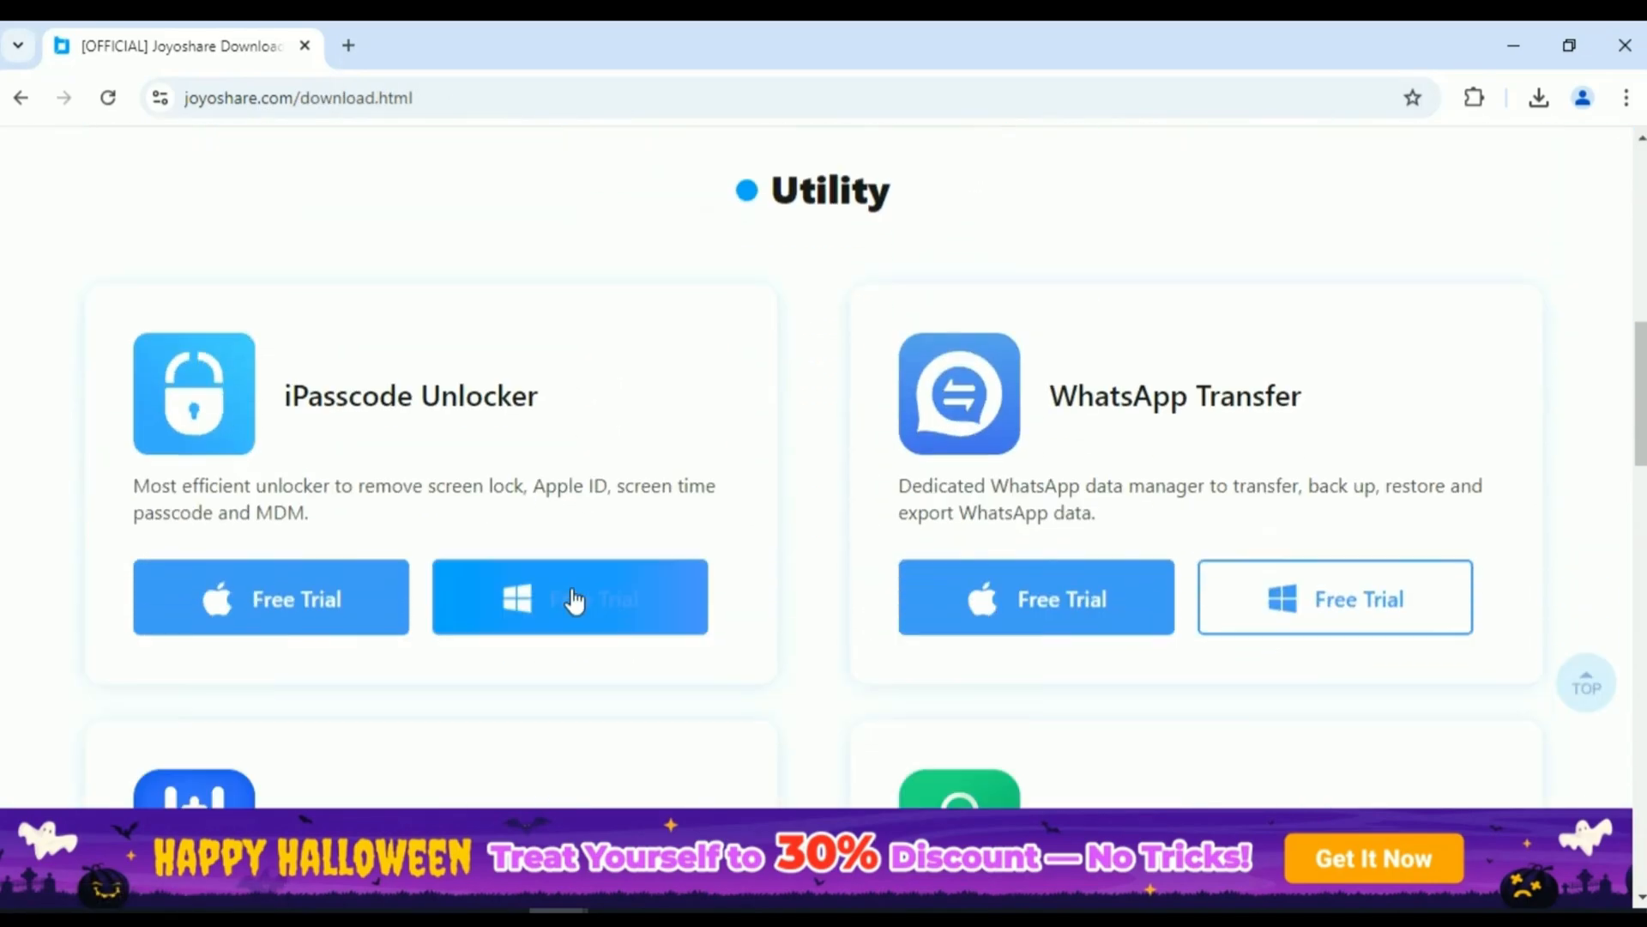
{"action": "left_click", "coordinate": [570, 598]}
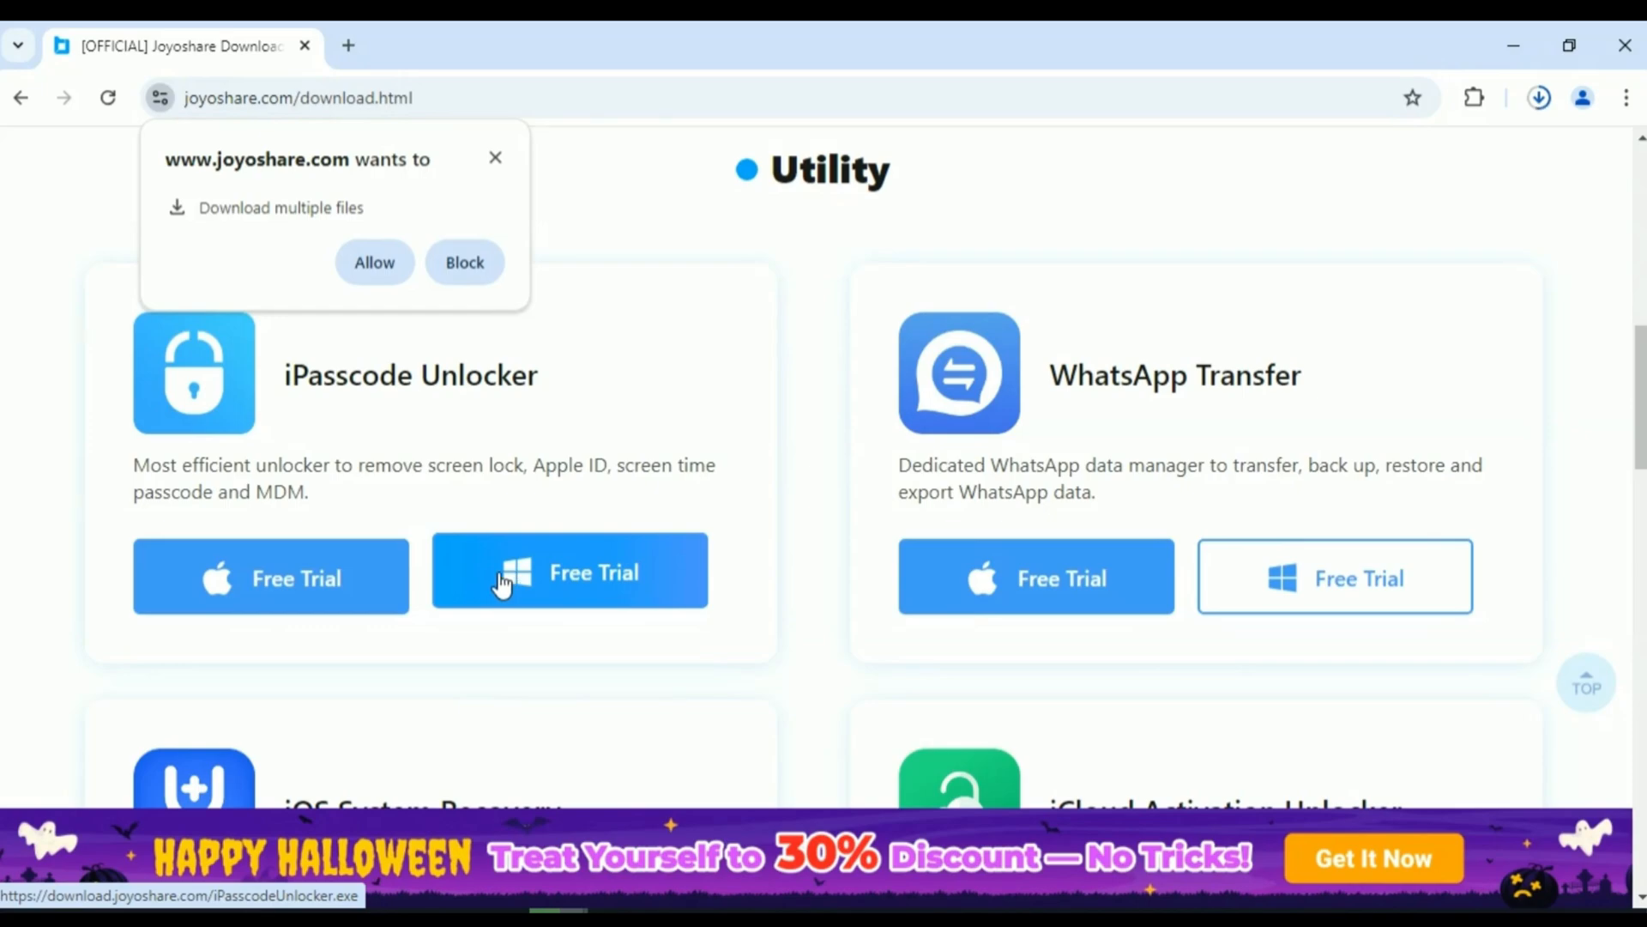
{"action": "left_click", "coordinate": [374, 262]}
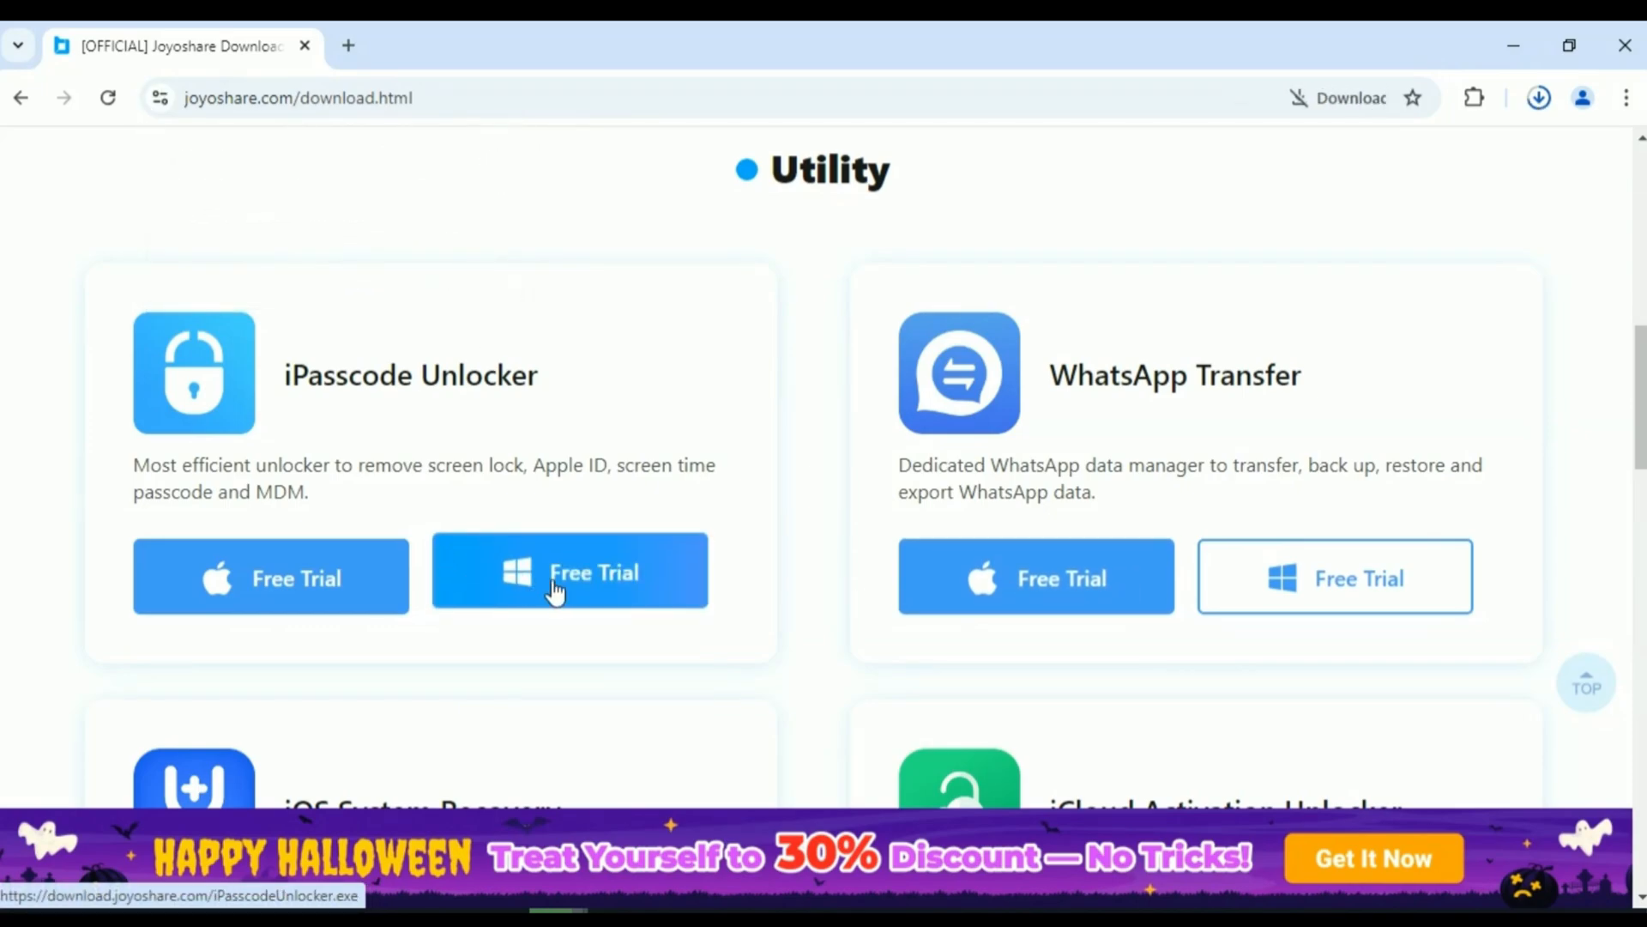
{"action": "left_click", "coordinate": [571, 575]}
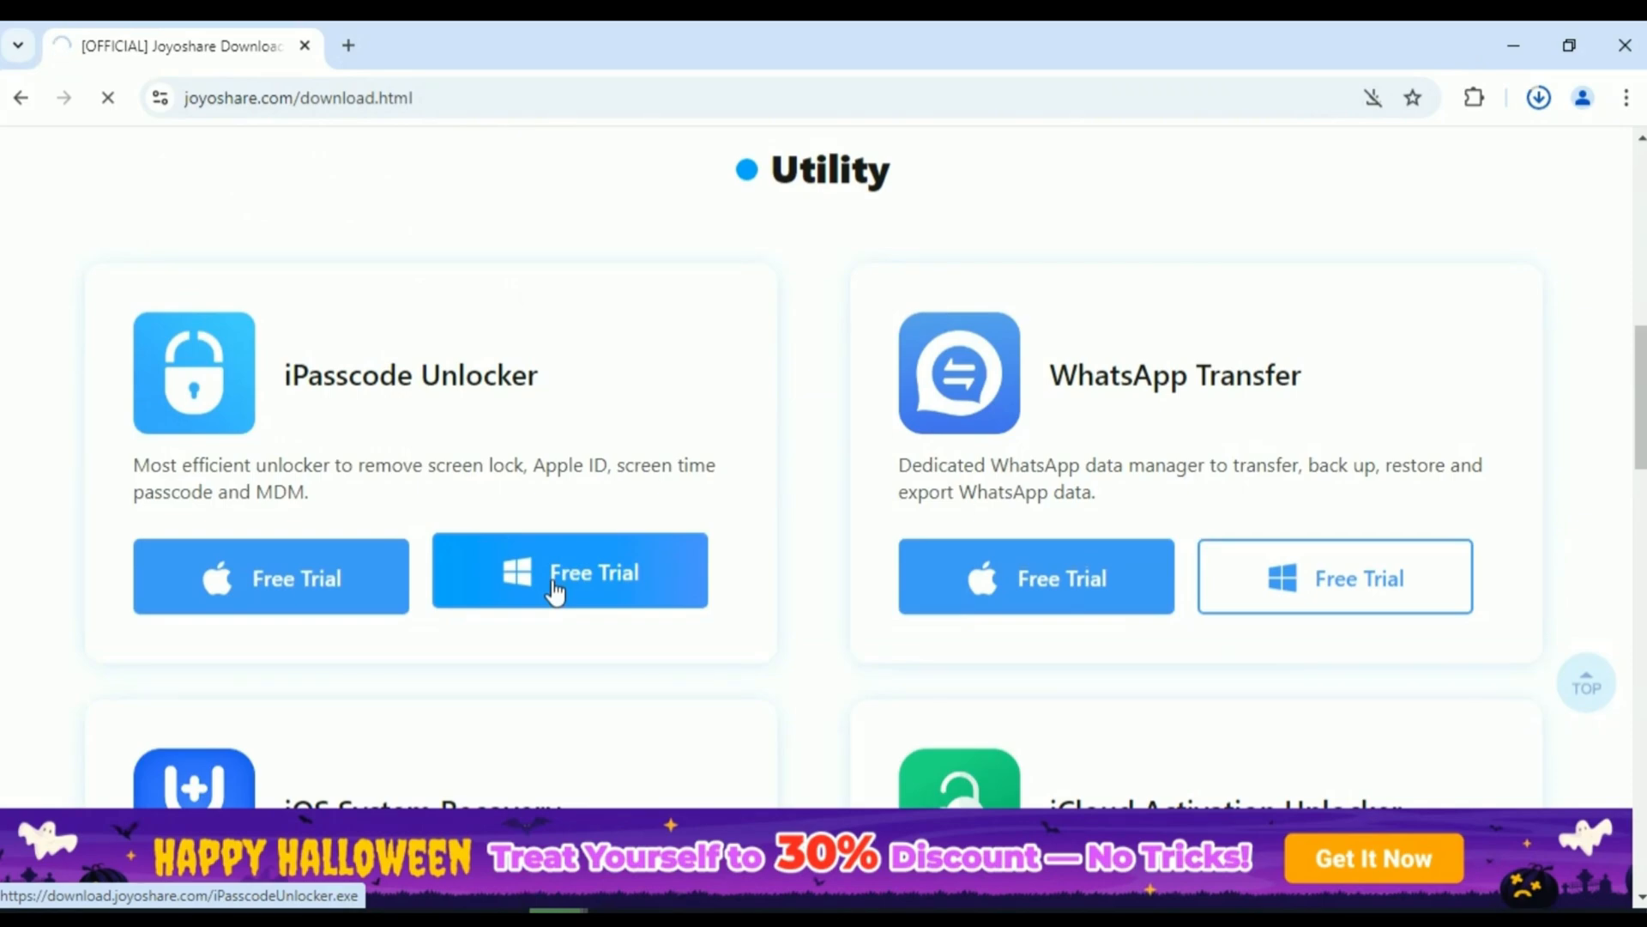
{"action": "left_click", "coordinate": [570, 575]}
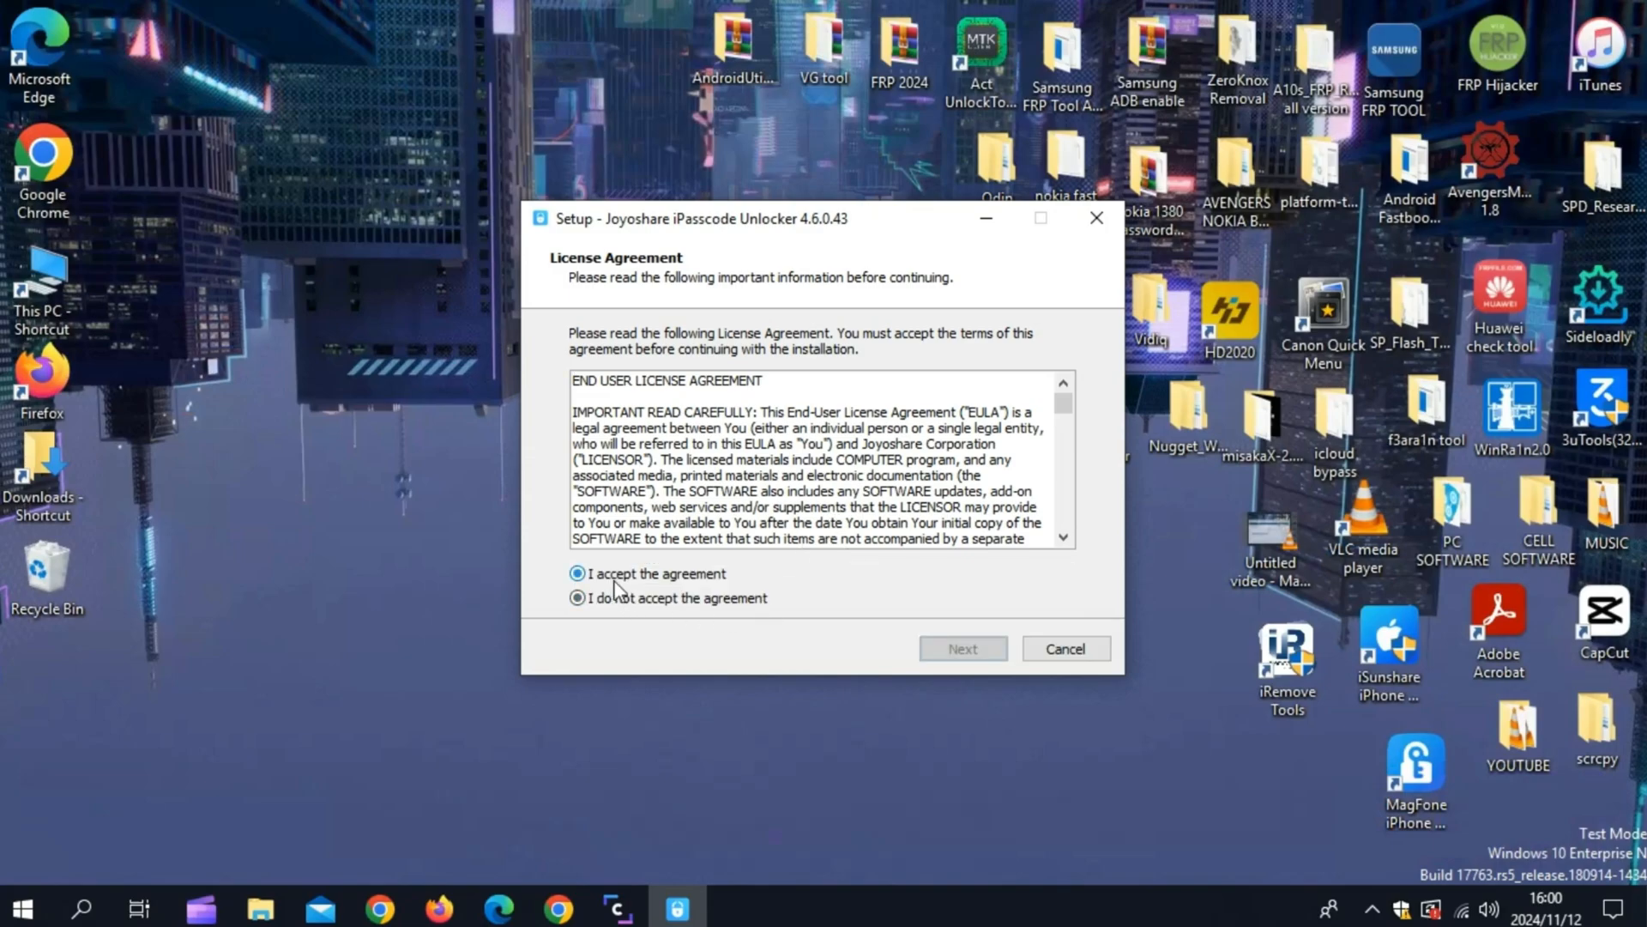
- Accept the license, keep the desktop shortcut, and finish setup with the unlocker launching
{"action": "left_click", "coordinate": [963, 648]}
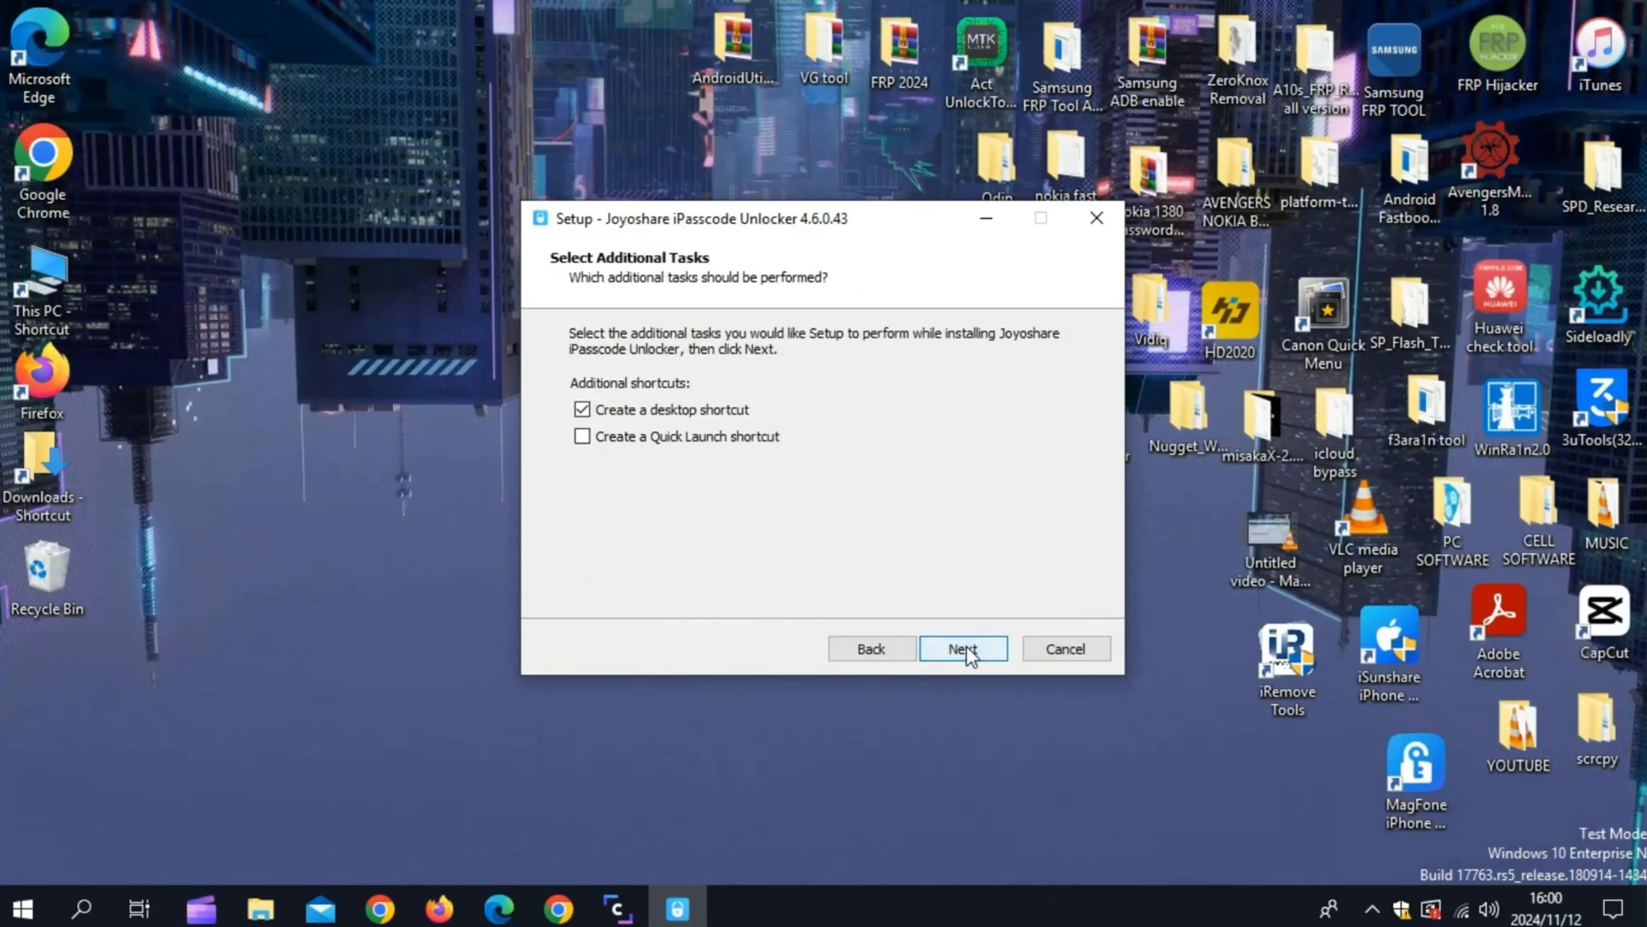
{"action": "left_click", "coordinate": [961, 649]}
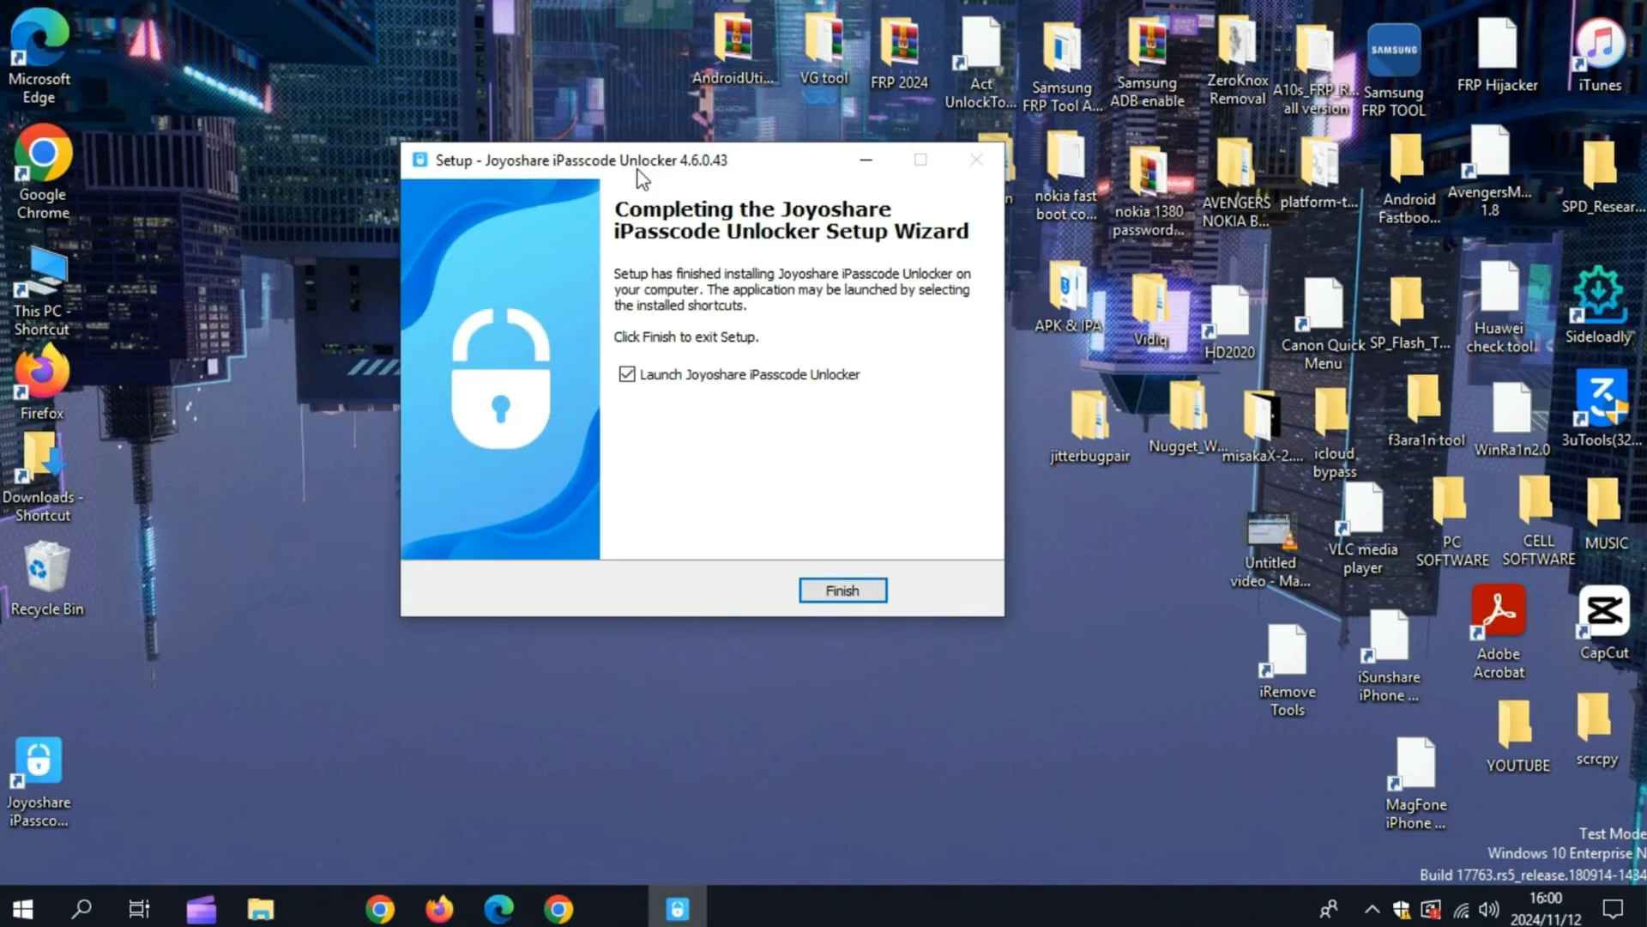
{"action": "left_click", "coordinate": [842, 589]}
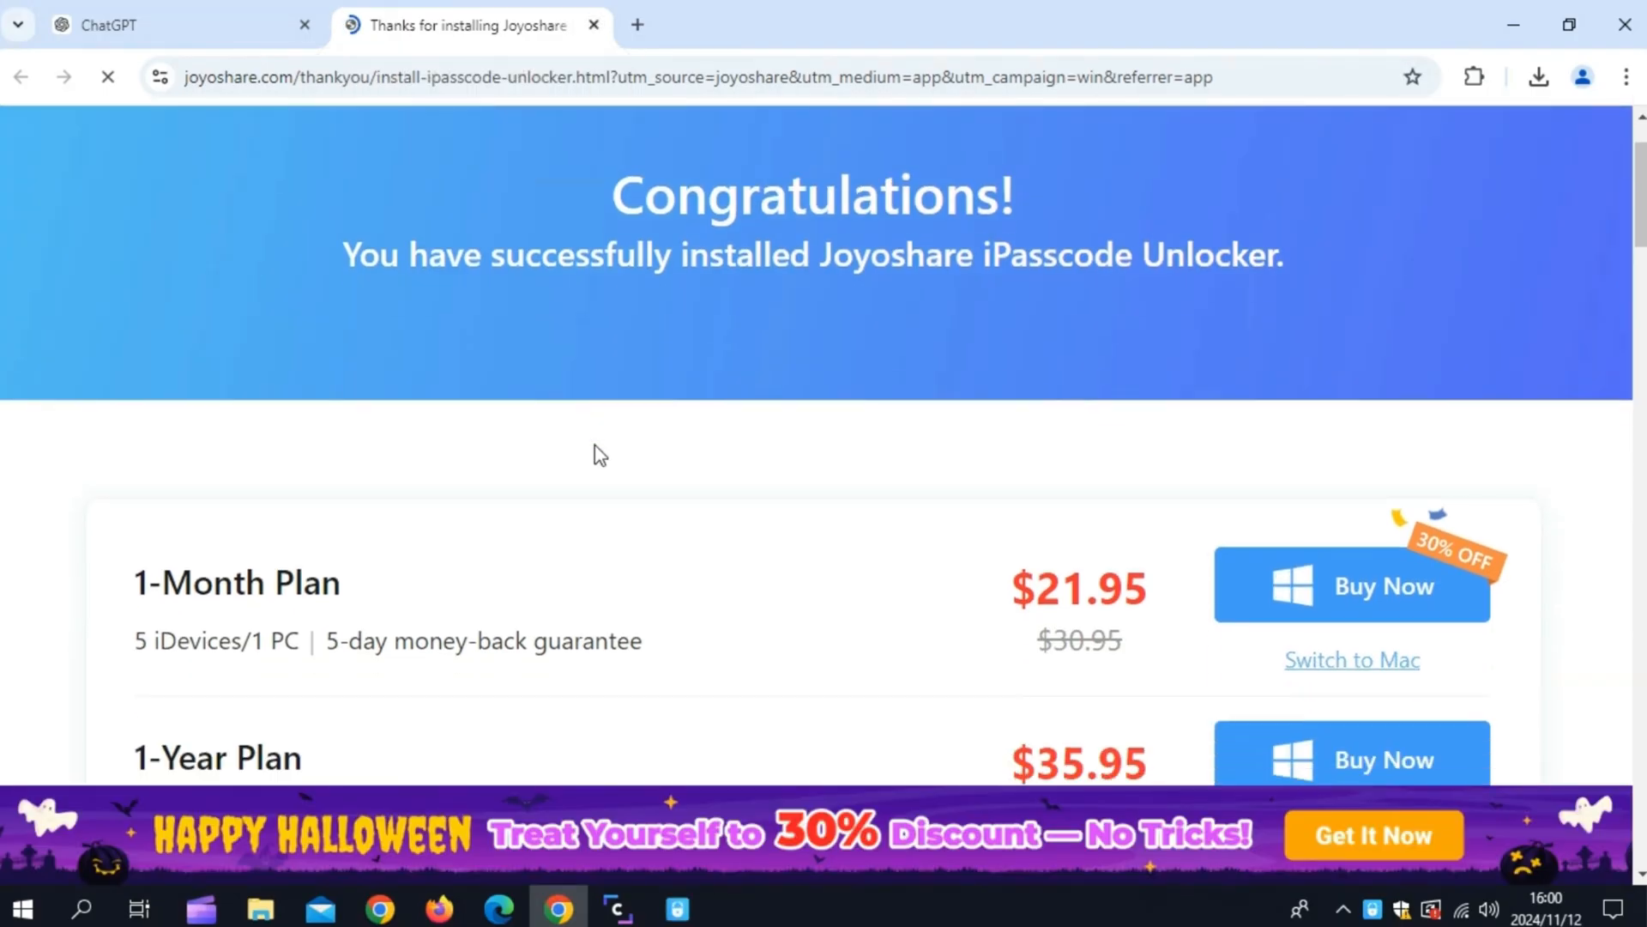
{"action": "scroll", "scroll_direction": "down", "scroll_amount": 3}
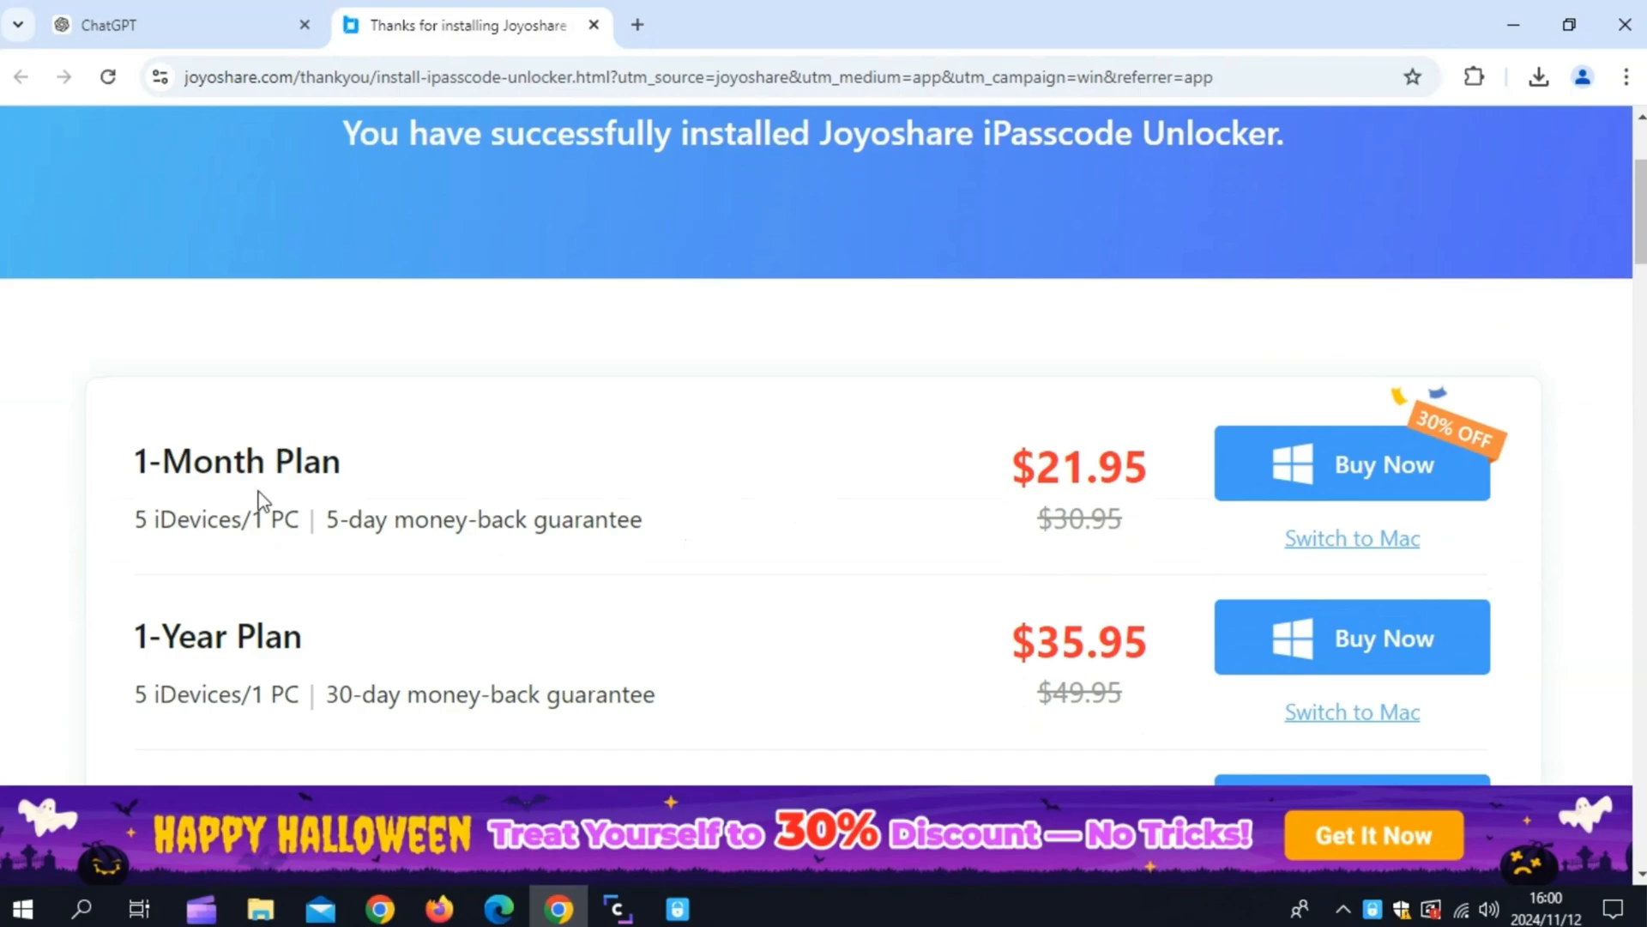
{"action": "scroll", "scroll_direction": "down", "scroll_amount": 3}
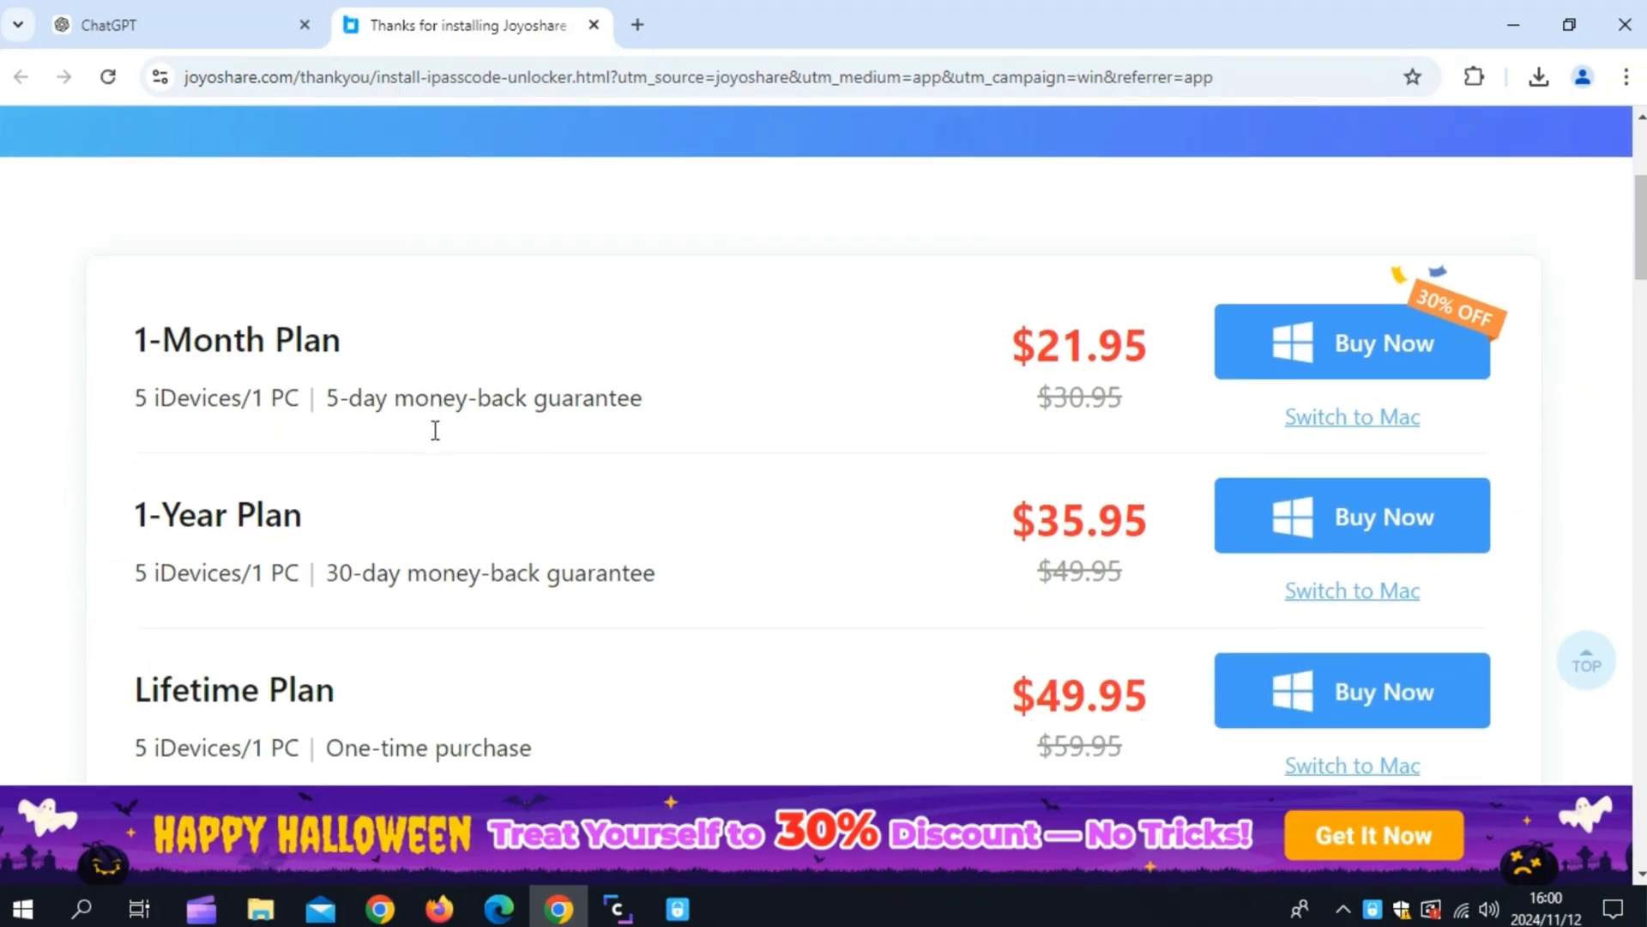
{"action": "scroll", "scroll_direction": "down", "scroll_amount": 3}
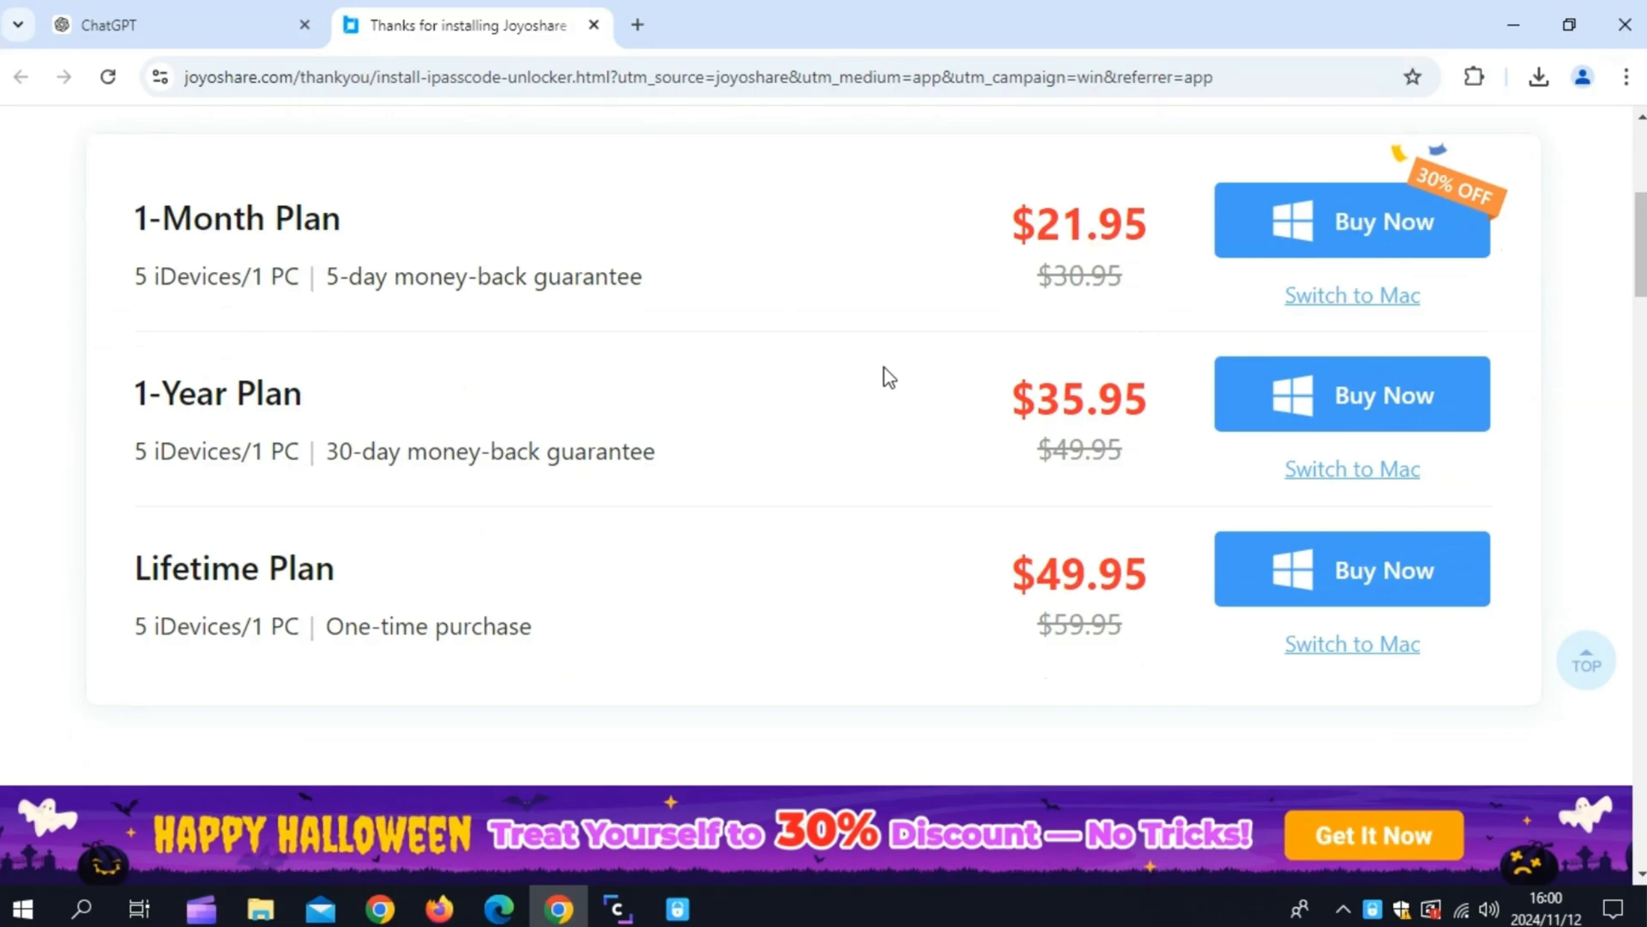
{"action": "scroll", "scroll_direction": "down", "scroll_amount": 3}
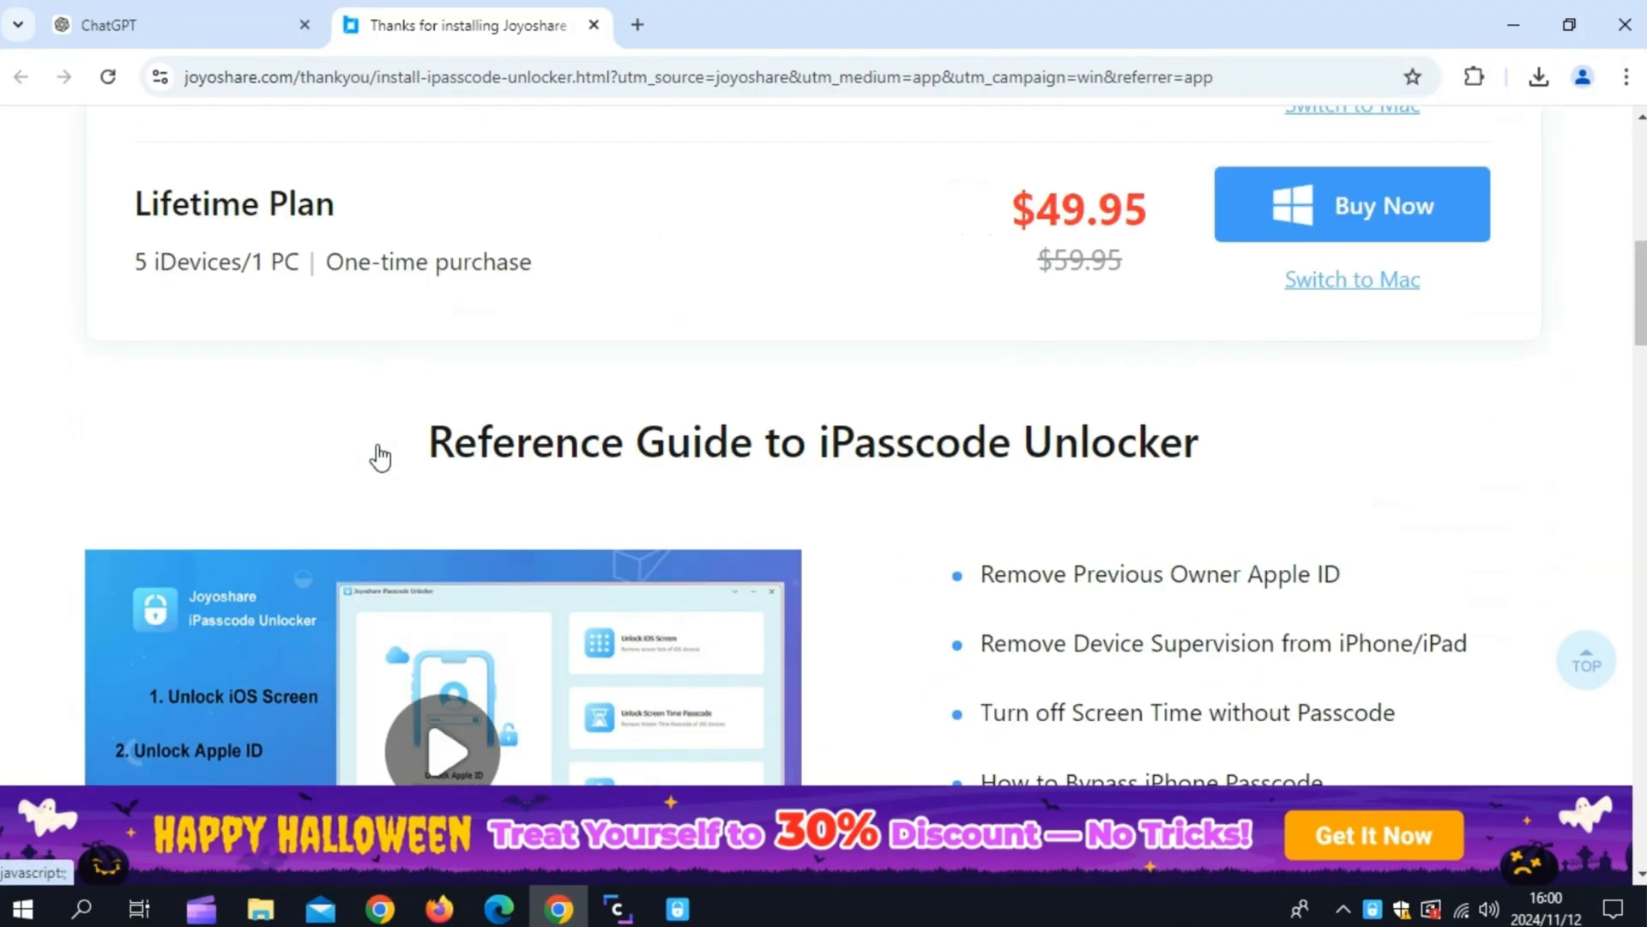
{"action": "scroll", "scroll_direction": "up", "scroll_amount": 3}
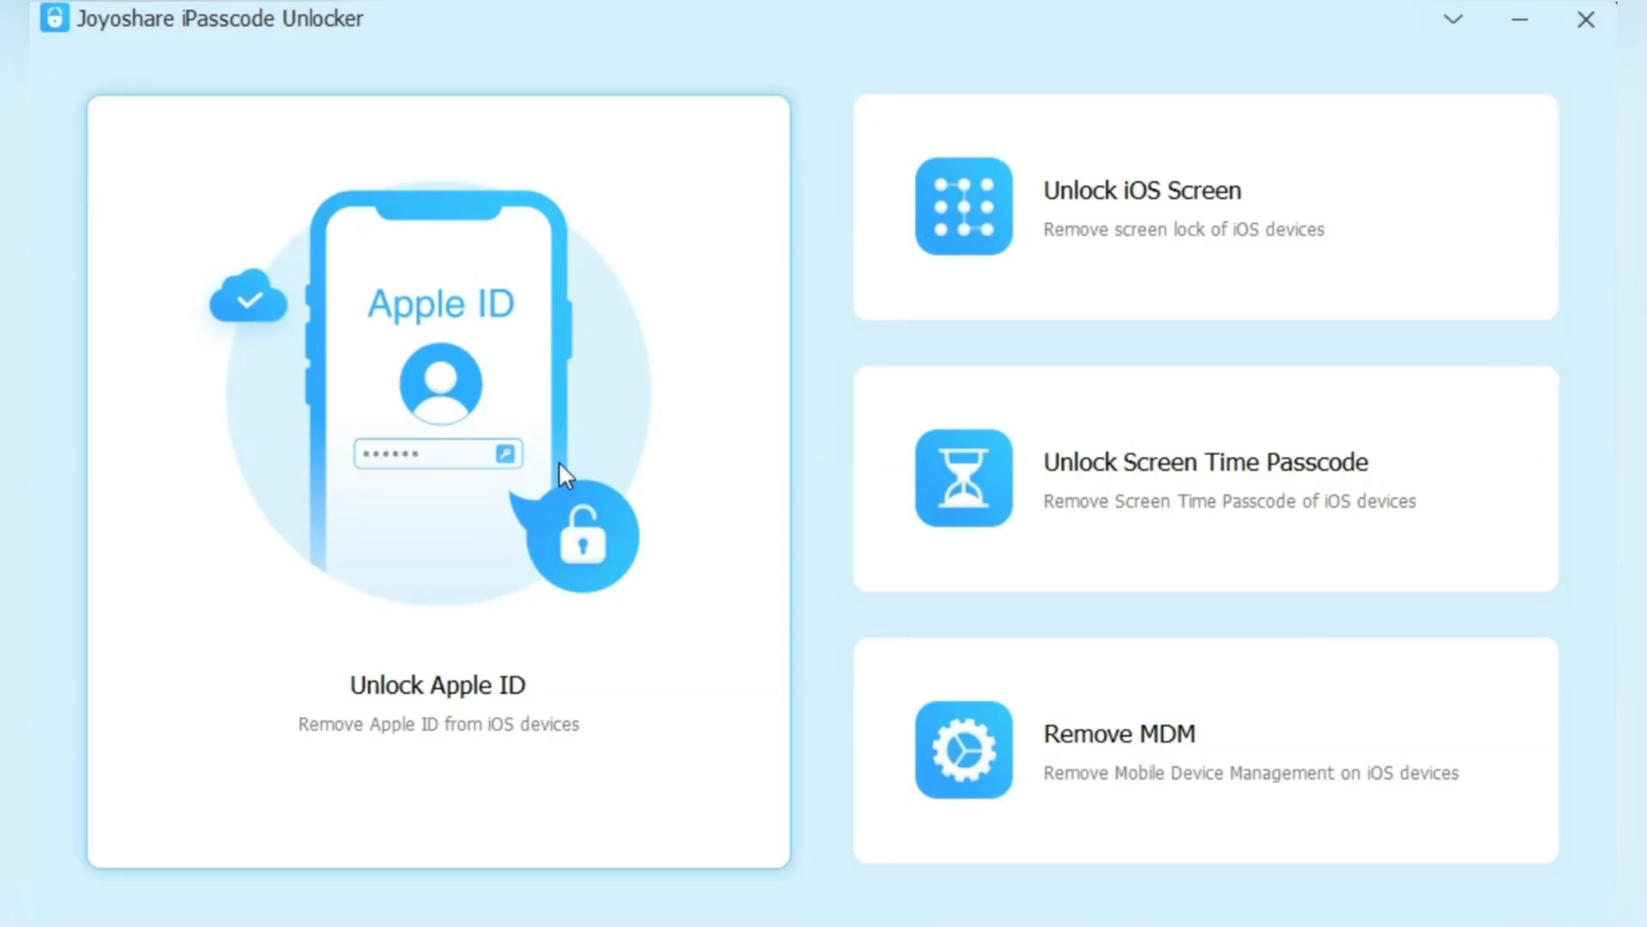
{"action": "mouse_move", "coordinate": [465, 530]}
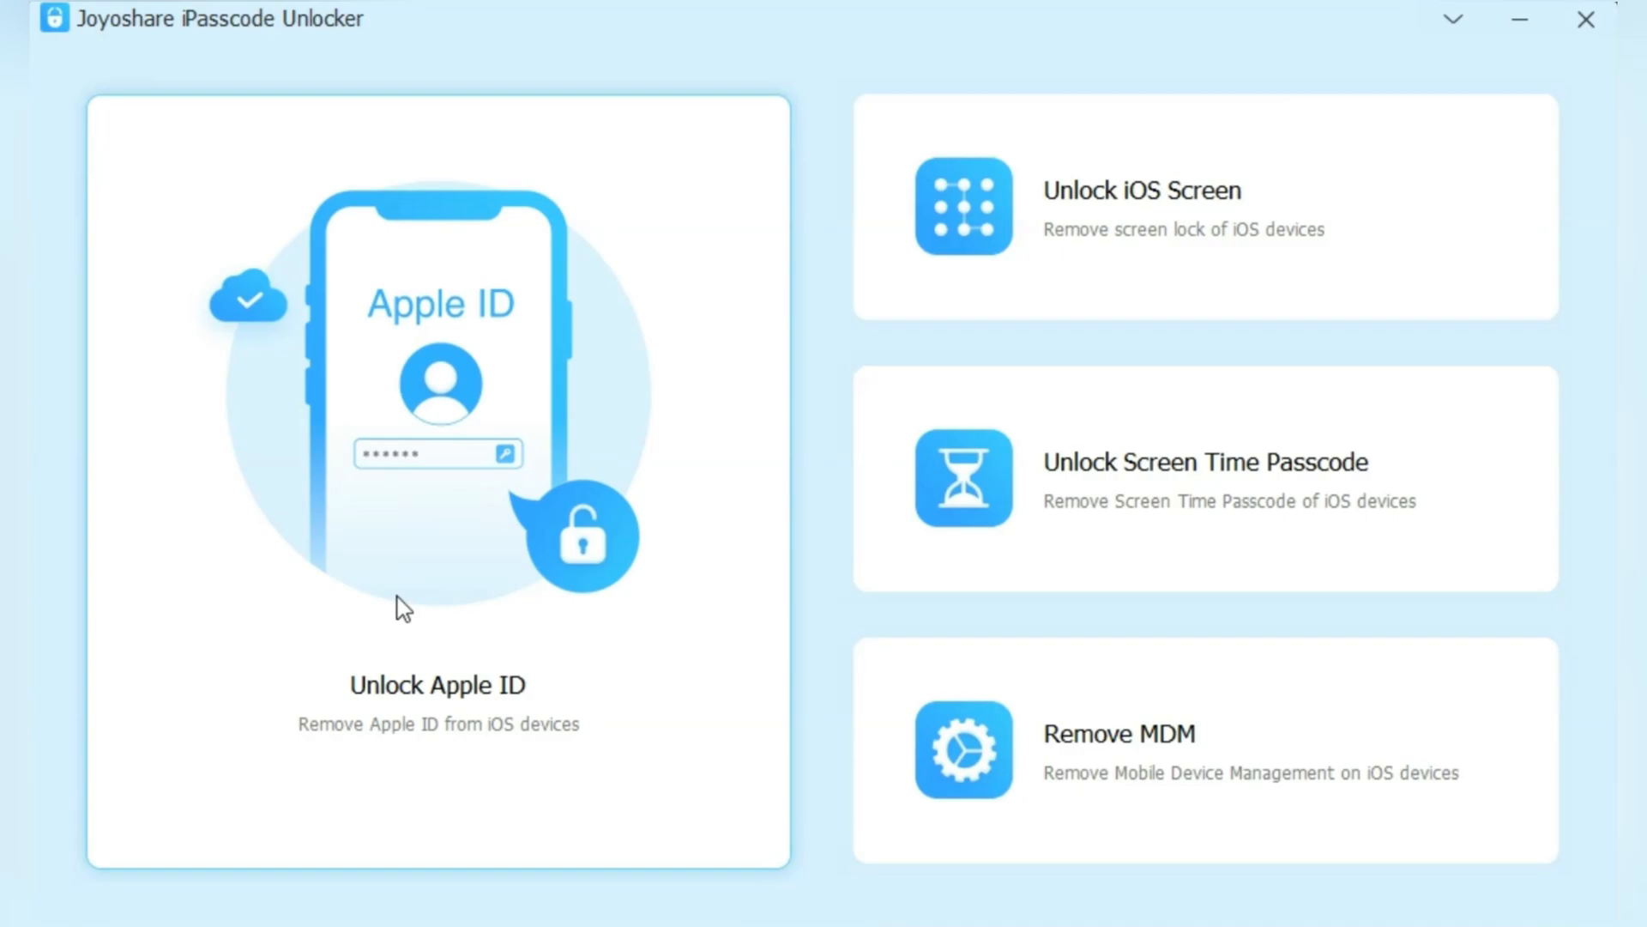
{"action": "mouse_move", "coordinate": [1099, 234]}
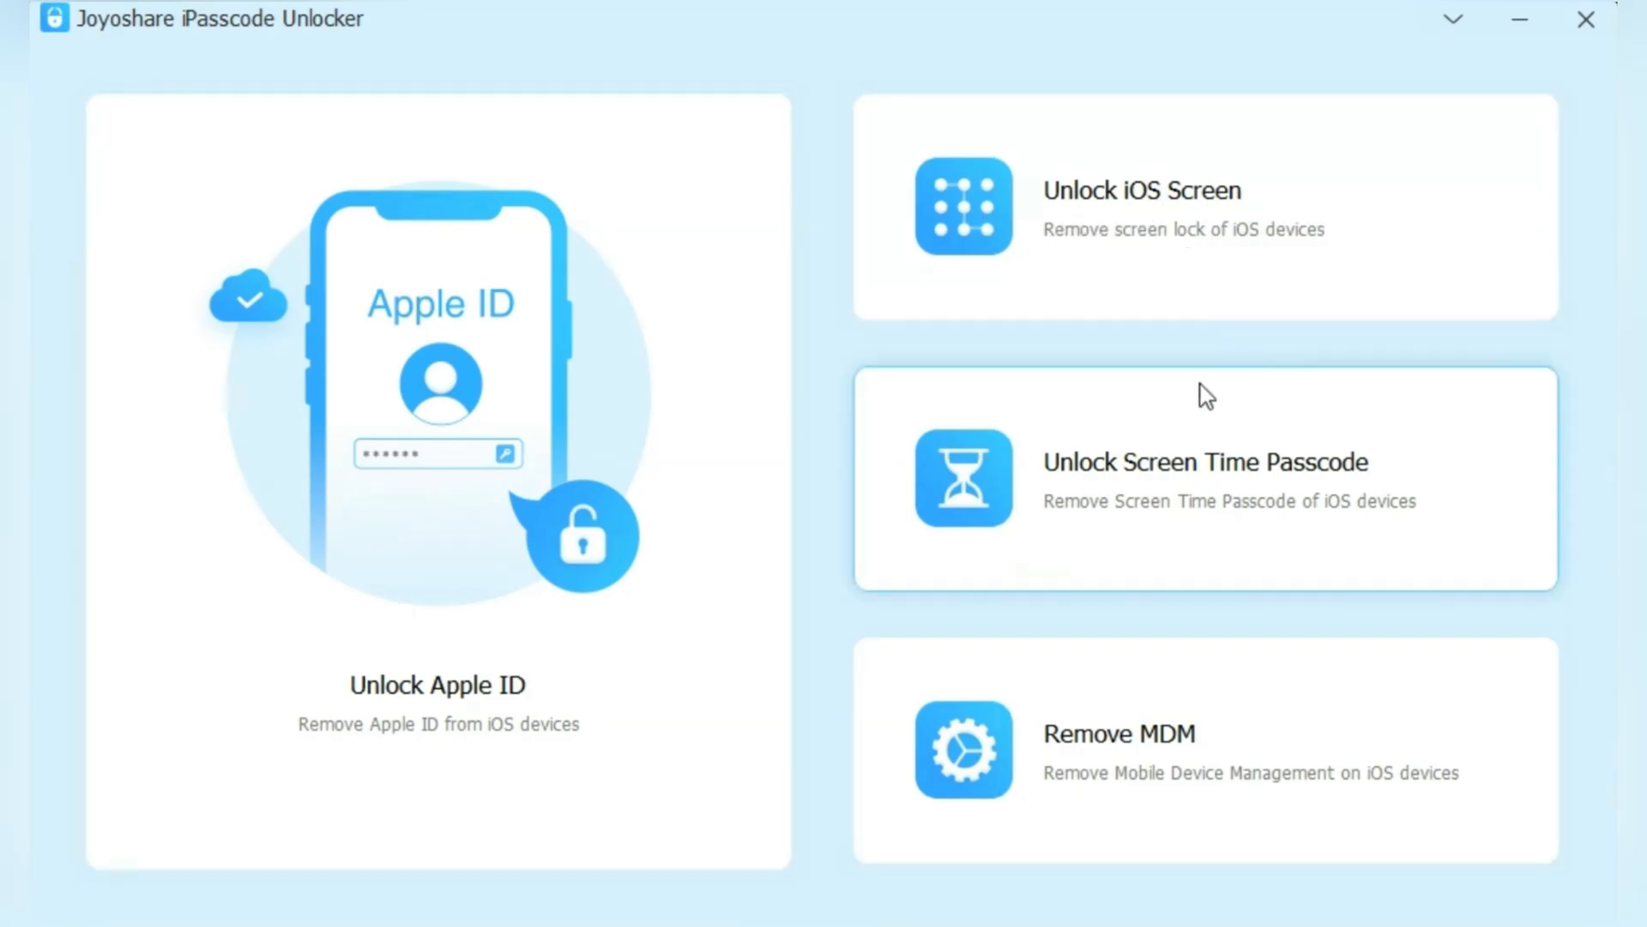
{"action": "mouse_move", "coordinate": [1082, 480]}
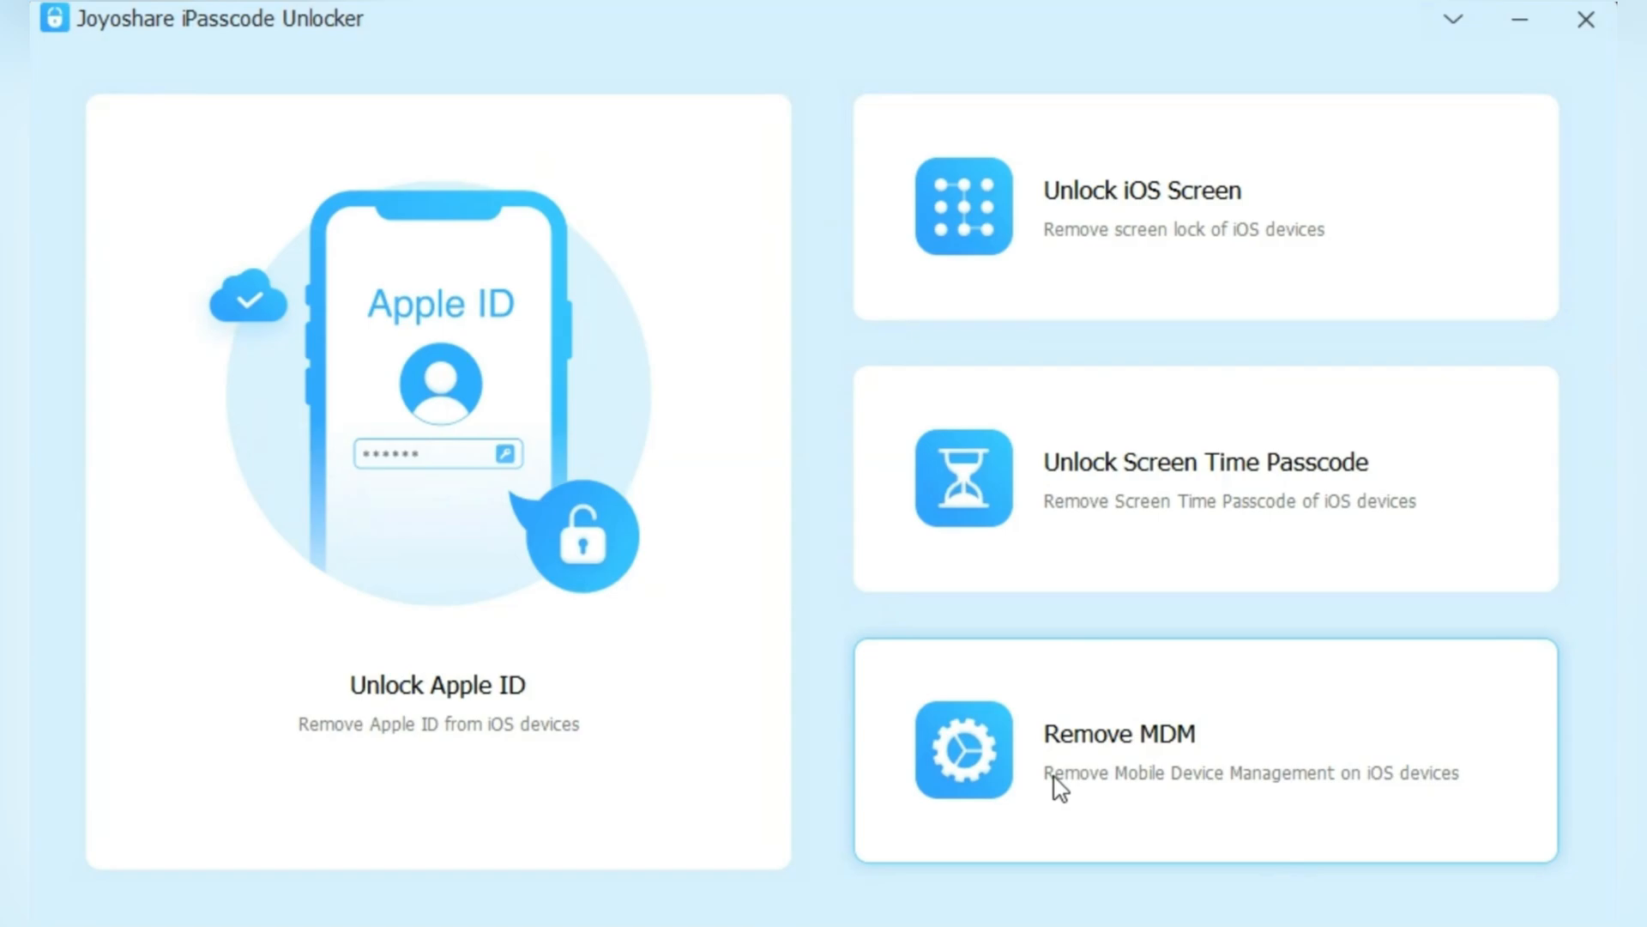
{"action": "mouse_move", "coordinate": [1112, 776]}
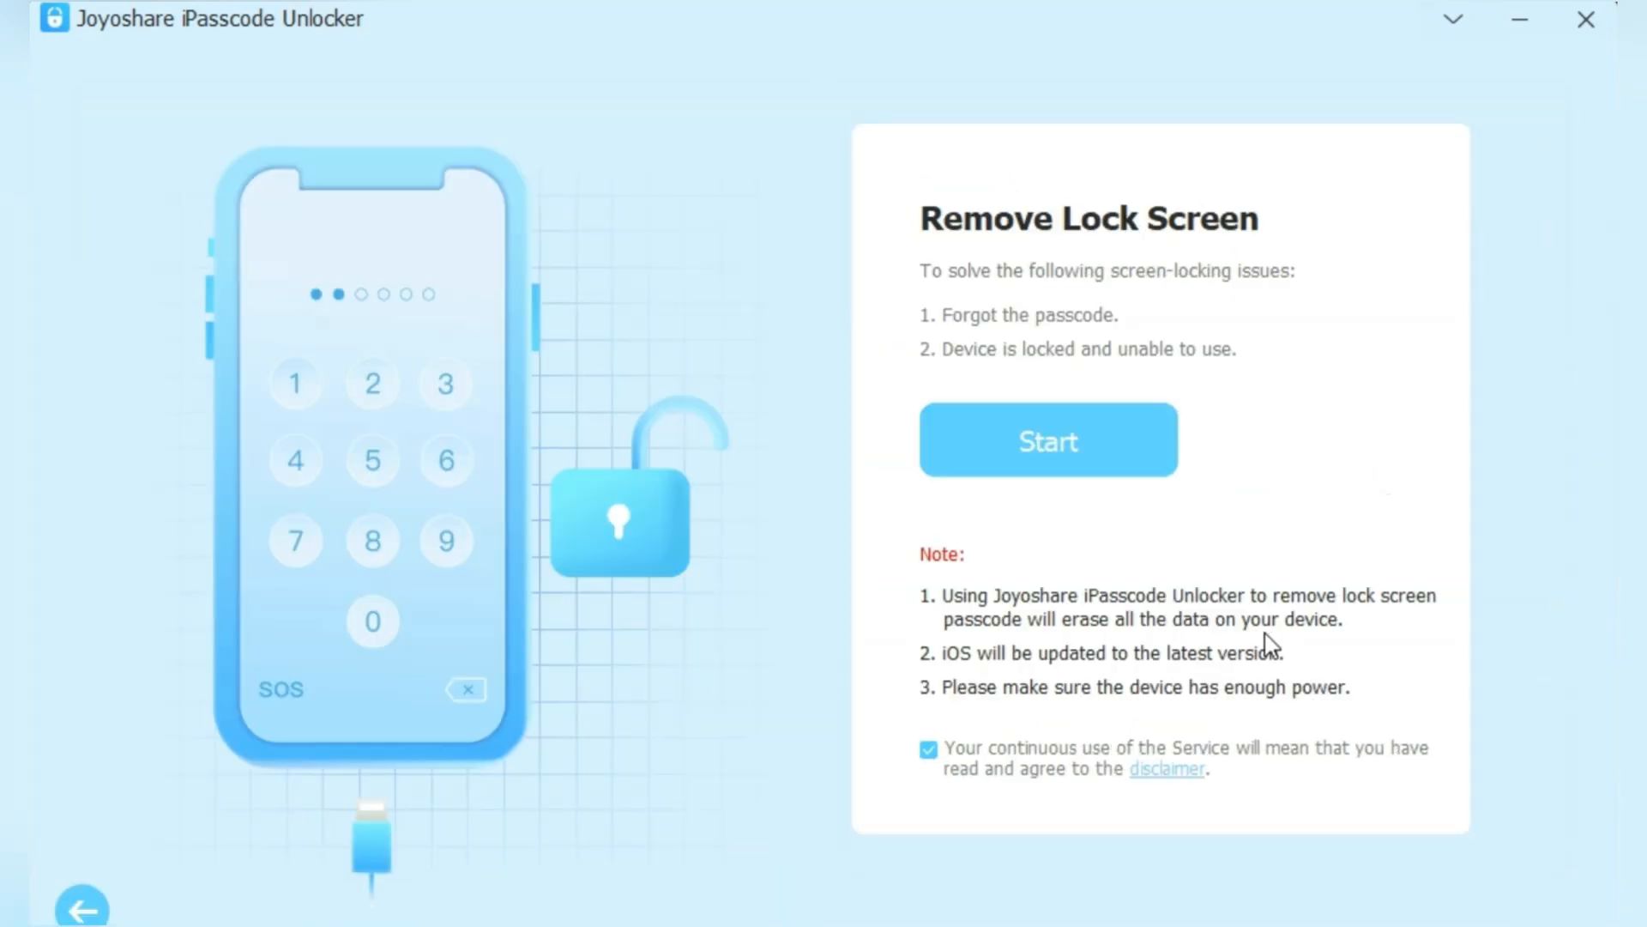
{"action": "mouse_move", "coordinate": [404, 502]}
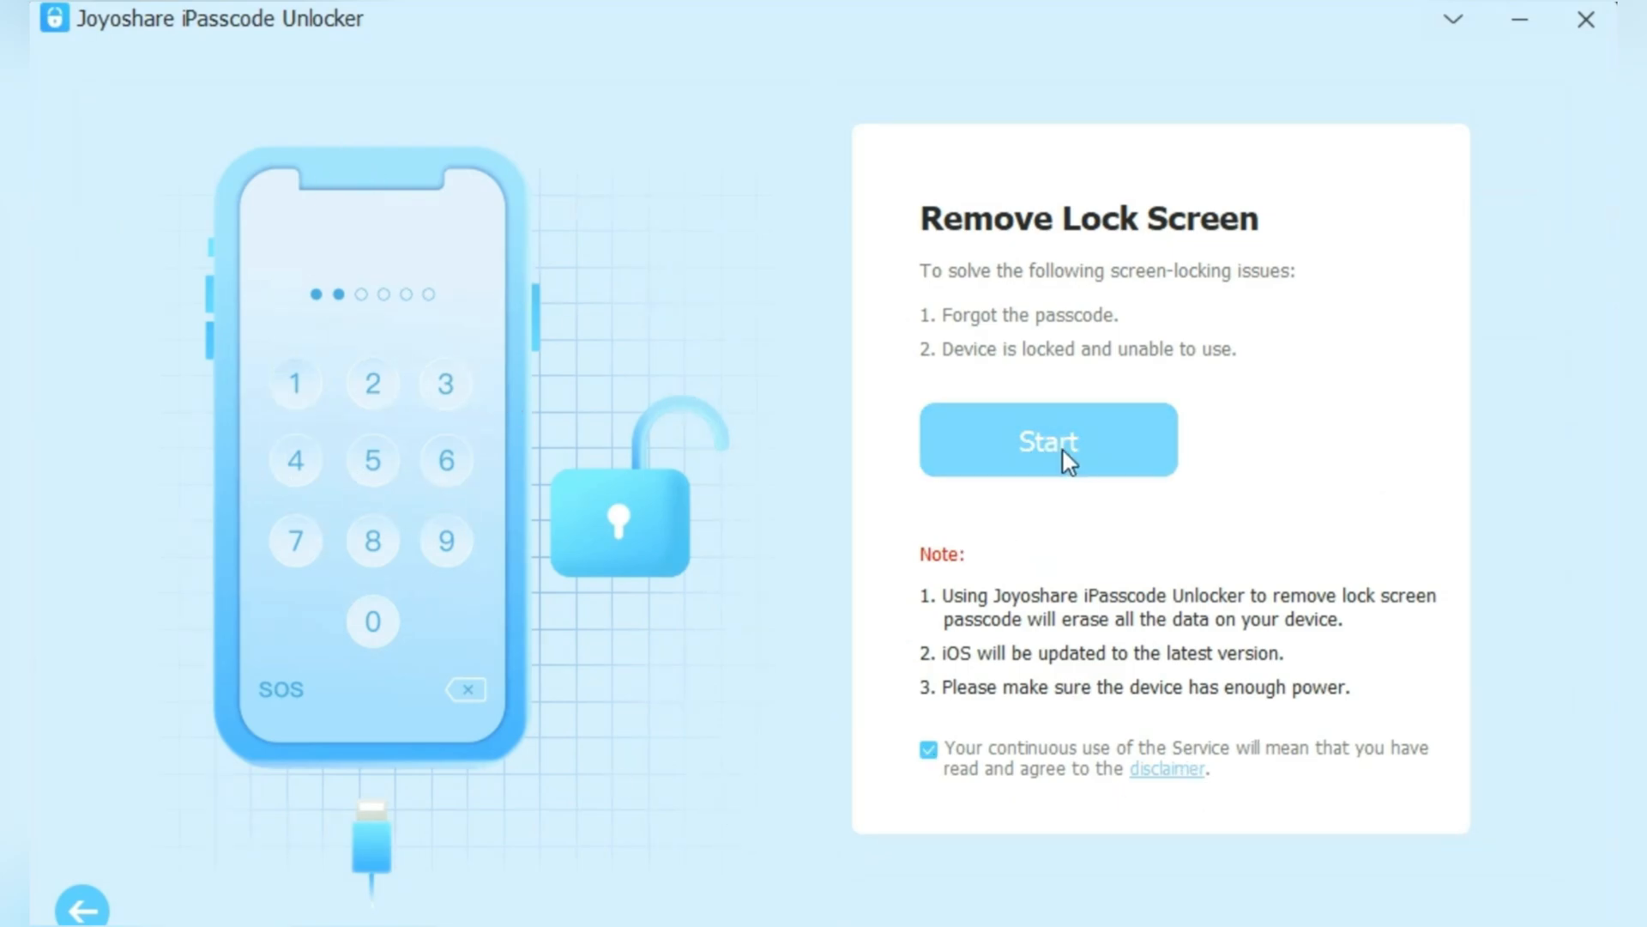
{"action": "mouse_move", "coordinate": [1176, 585]}
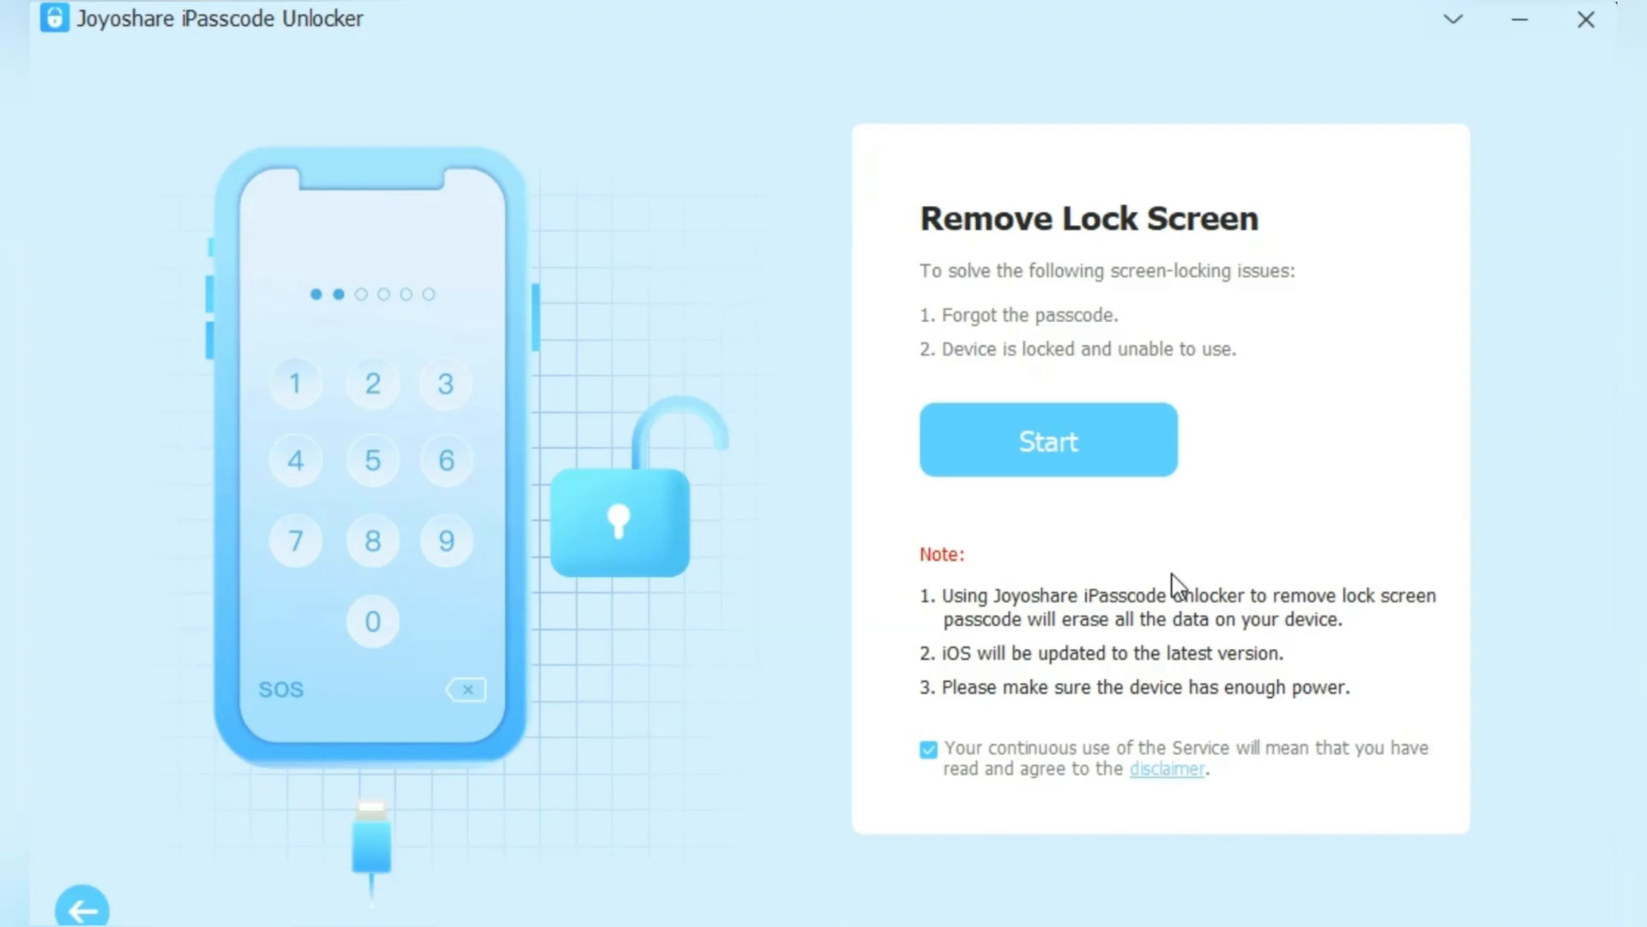
{"action": "mouse_move", "coordinate": [1175, 584]}
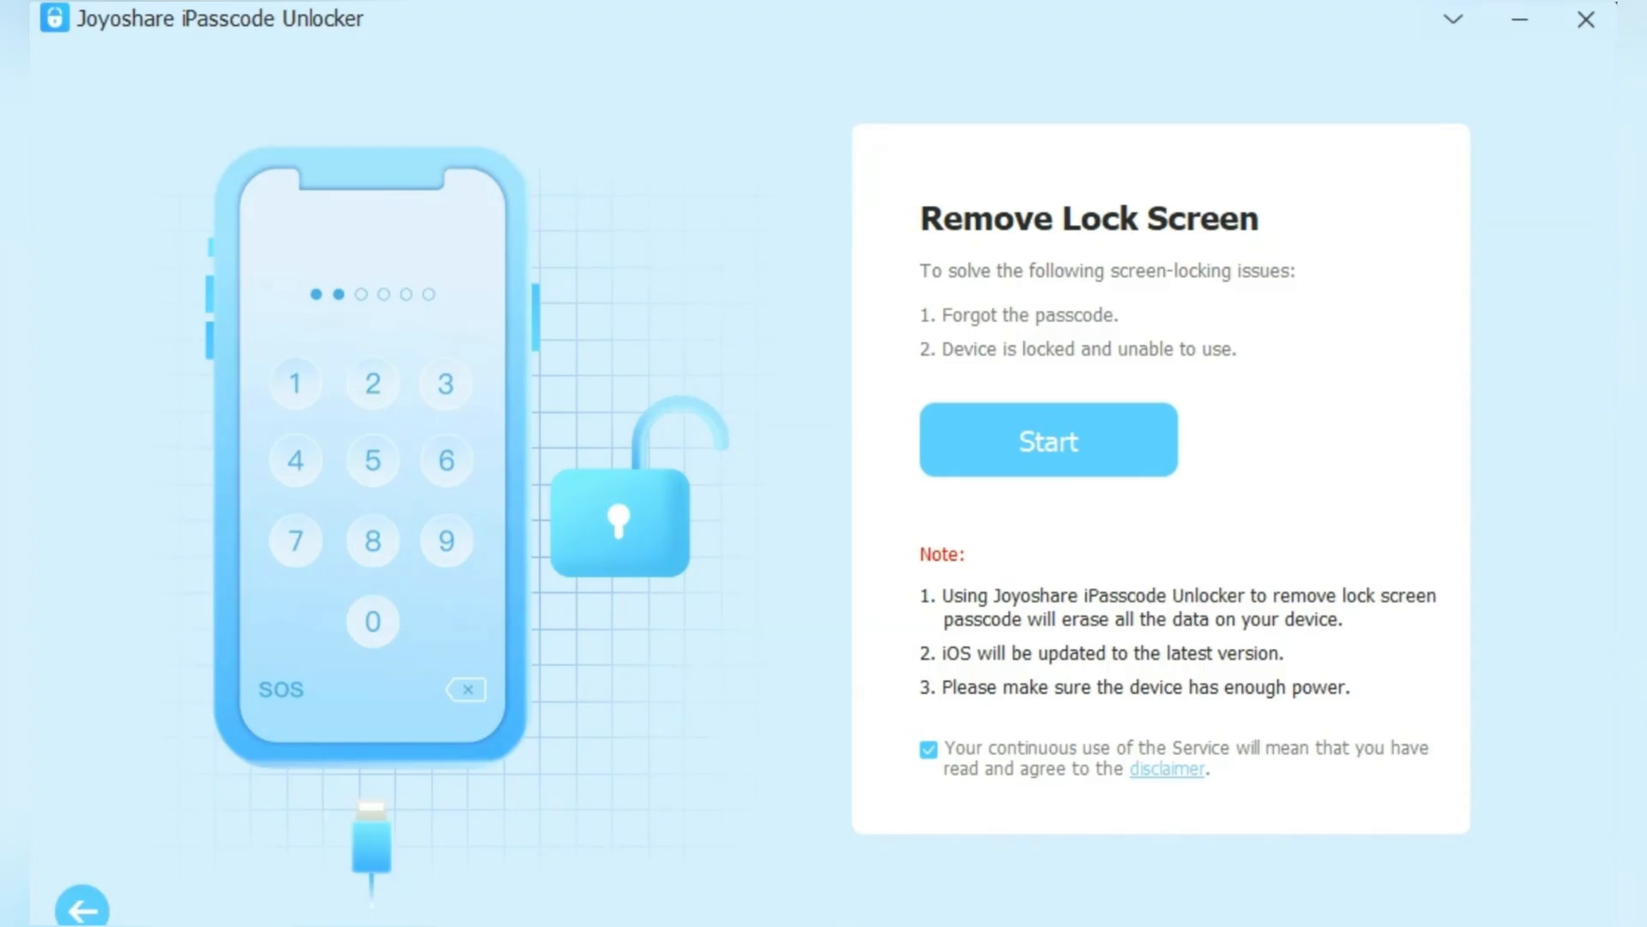
- Start the lock screen removal under Unlock iOS Screen
{"action": "left_click", "coordinate": [1047, 440]}
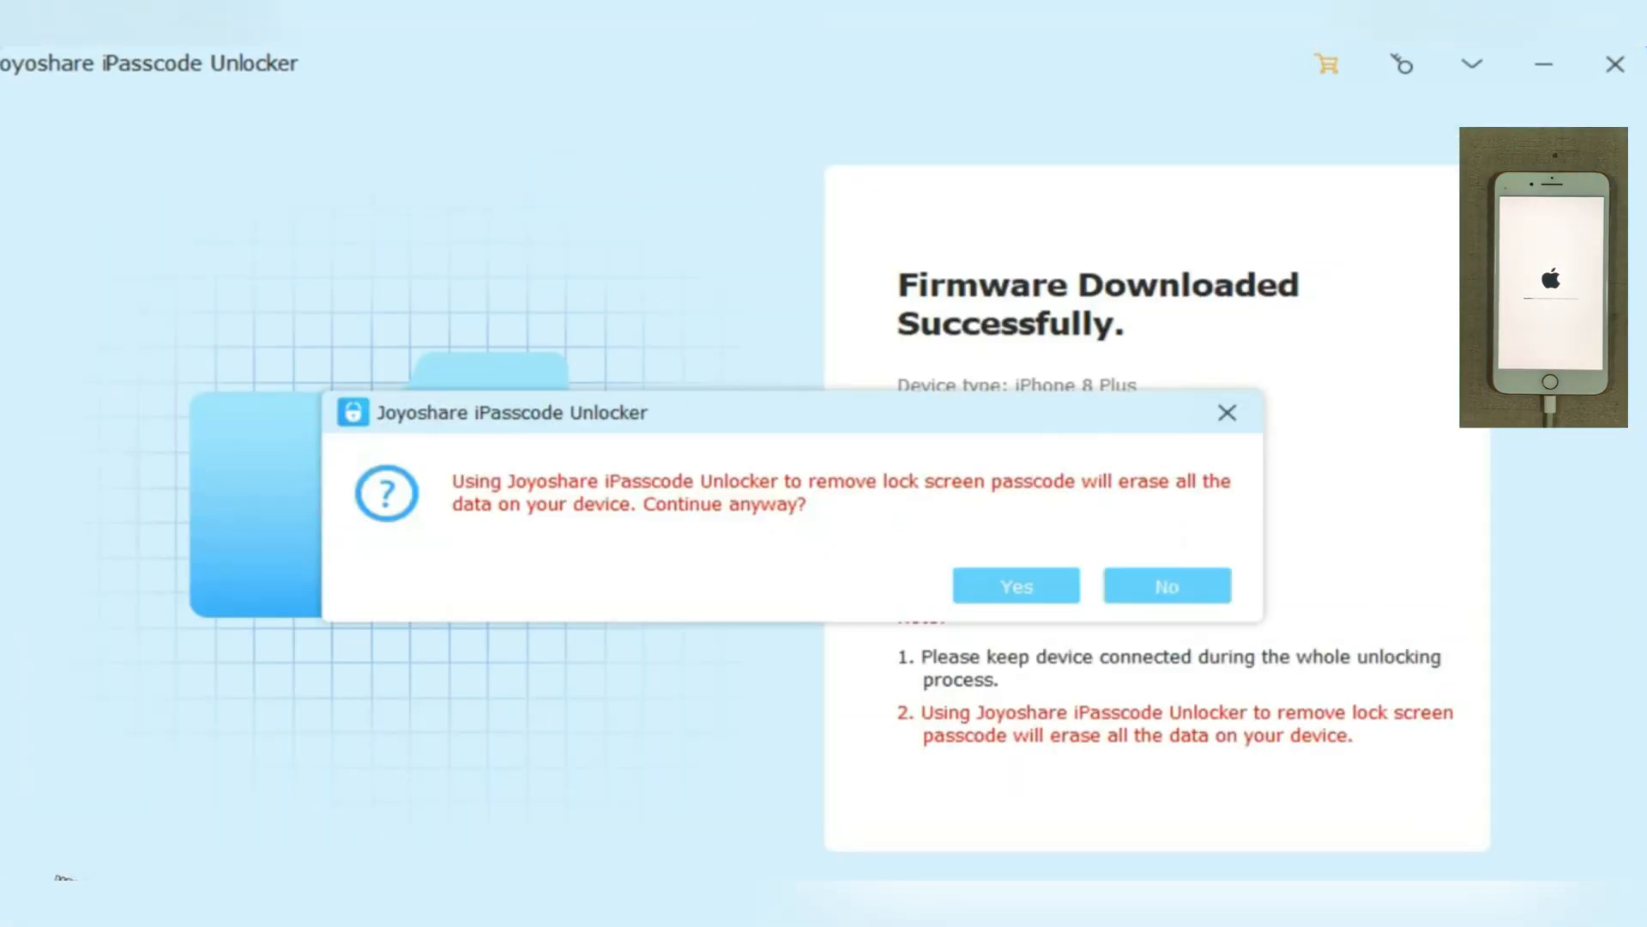
- Confirm erasing the iPhone 8 Plus data so the unlock proceeds
{"action": "left_click", "coordinate": [1014, 585]}
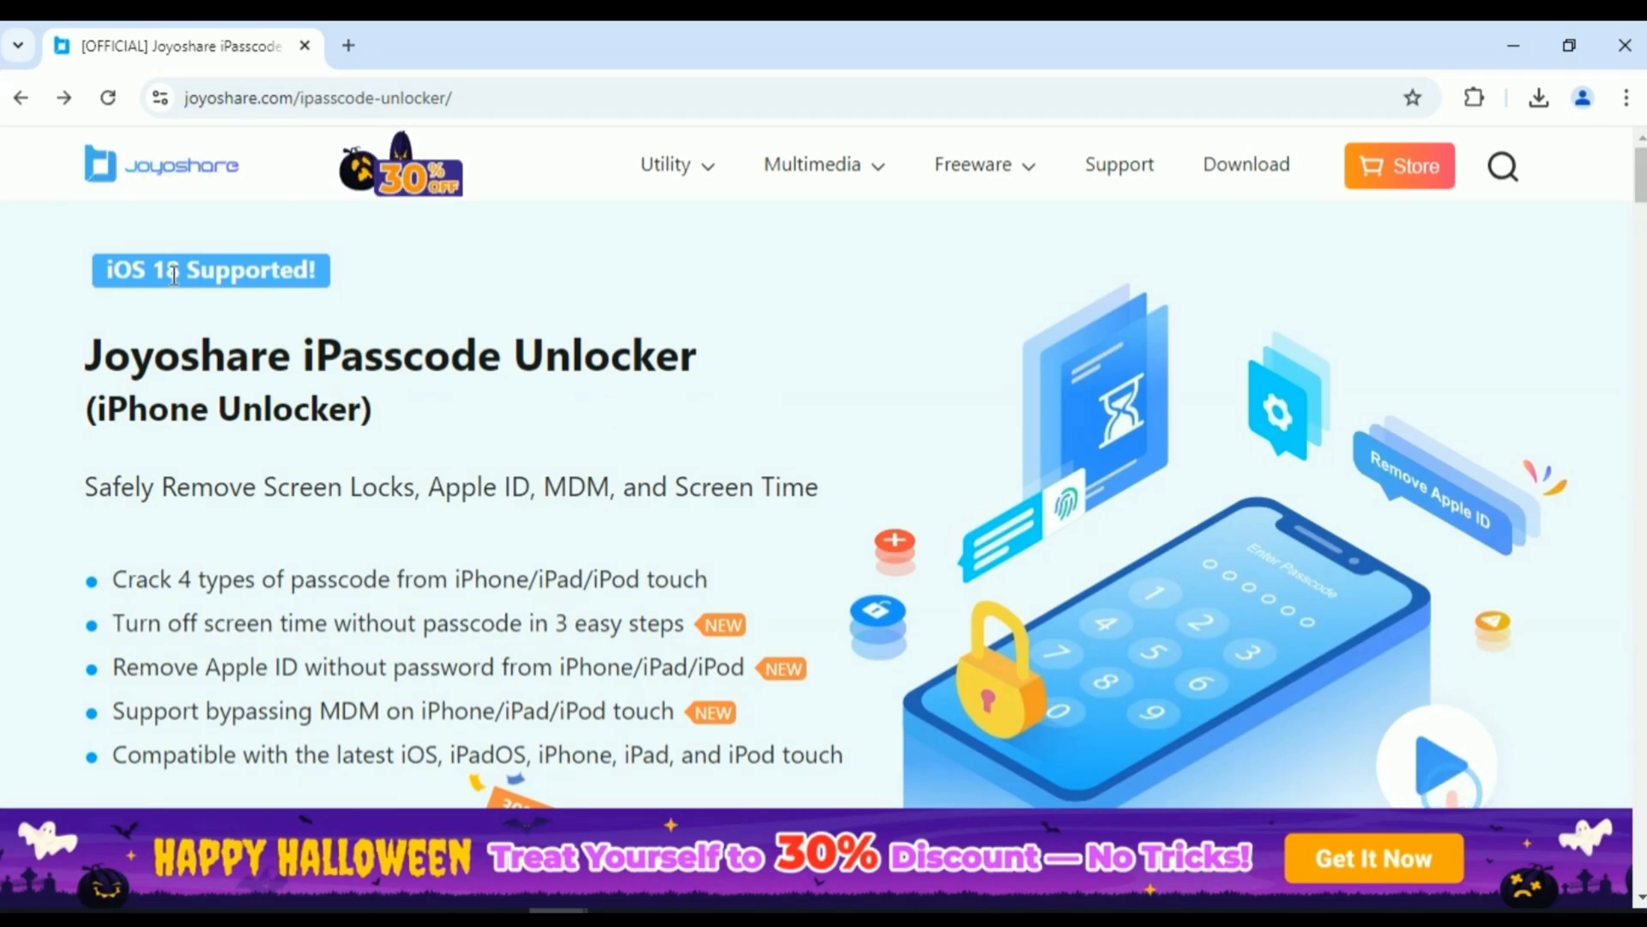
{"action": "mouse_move", "coordinate": [495, 459]}
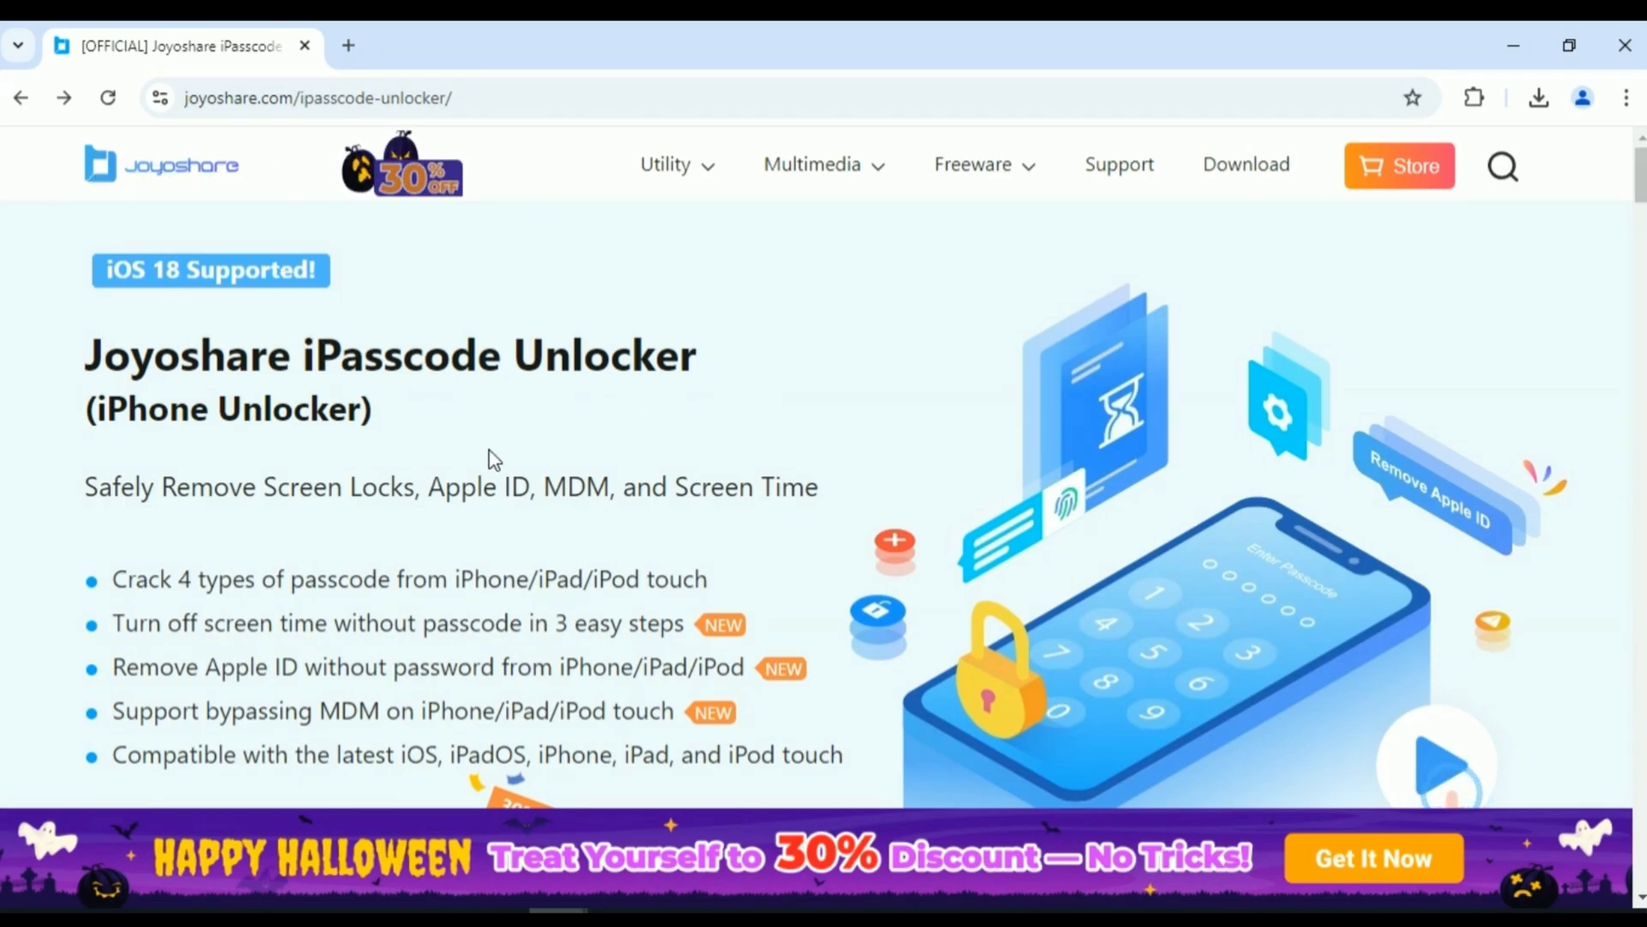